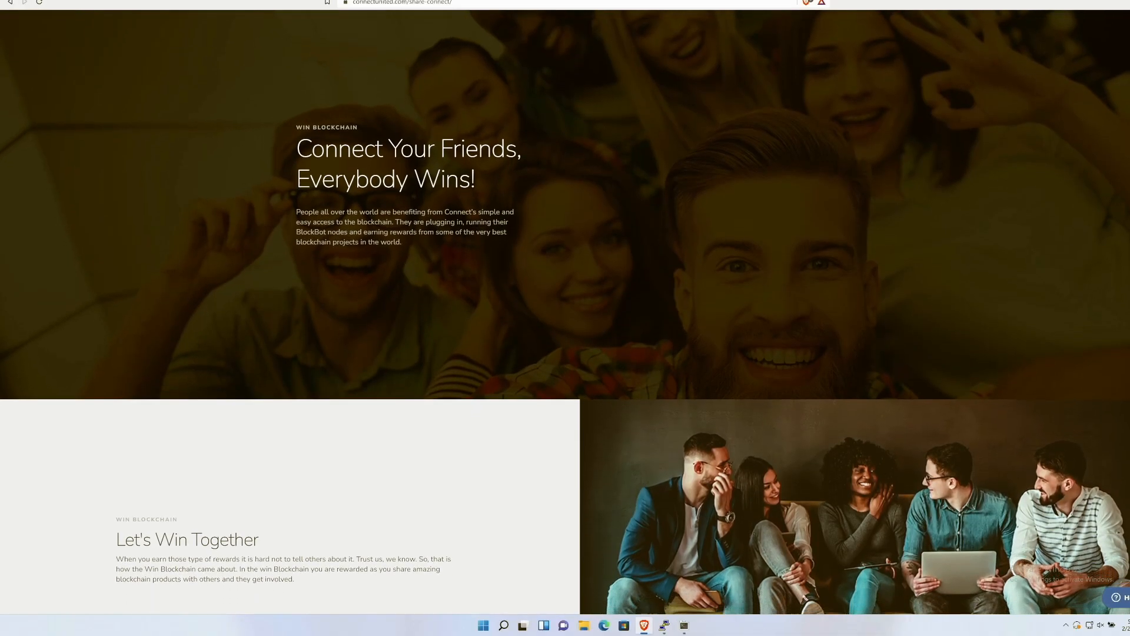
- Scroll the Share Connect page down to the 'Be The Win Blockchain!' Sign Up, Code of Conduct and BlockBot steps
{"action": "scroll", "scroll_direction": "down", "scroll_amount": 3}
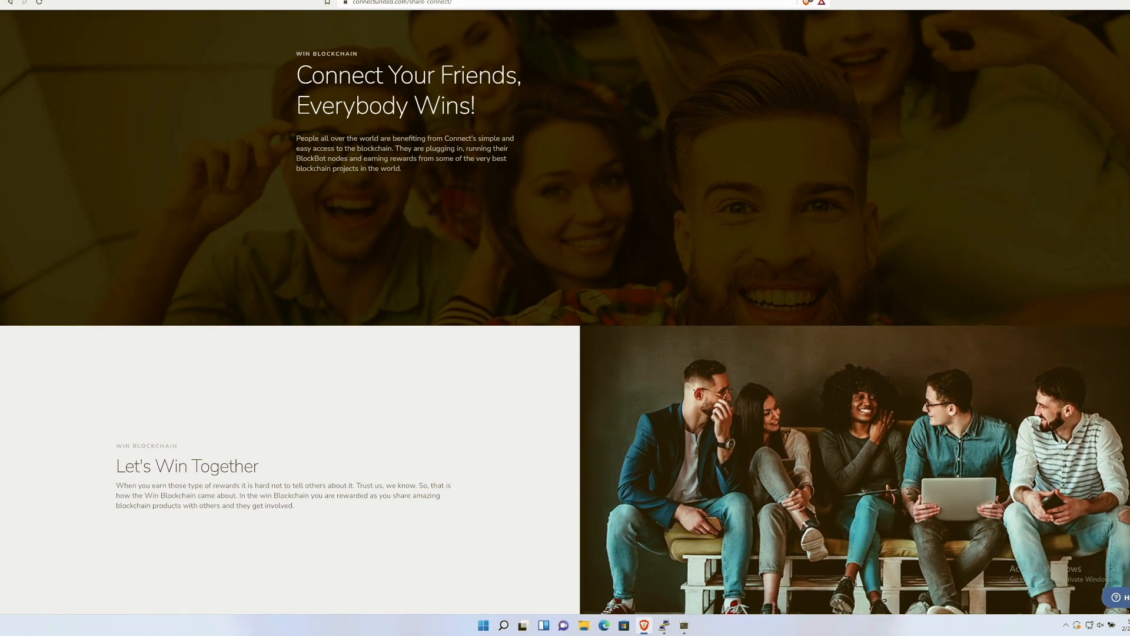
{"action": "scroll", "scroll_direction": "down", "scroll_amount": 3}
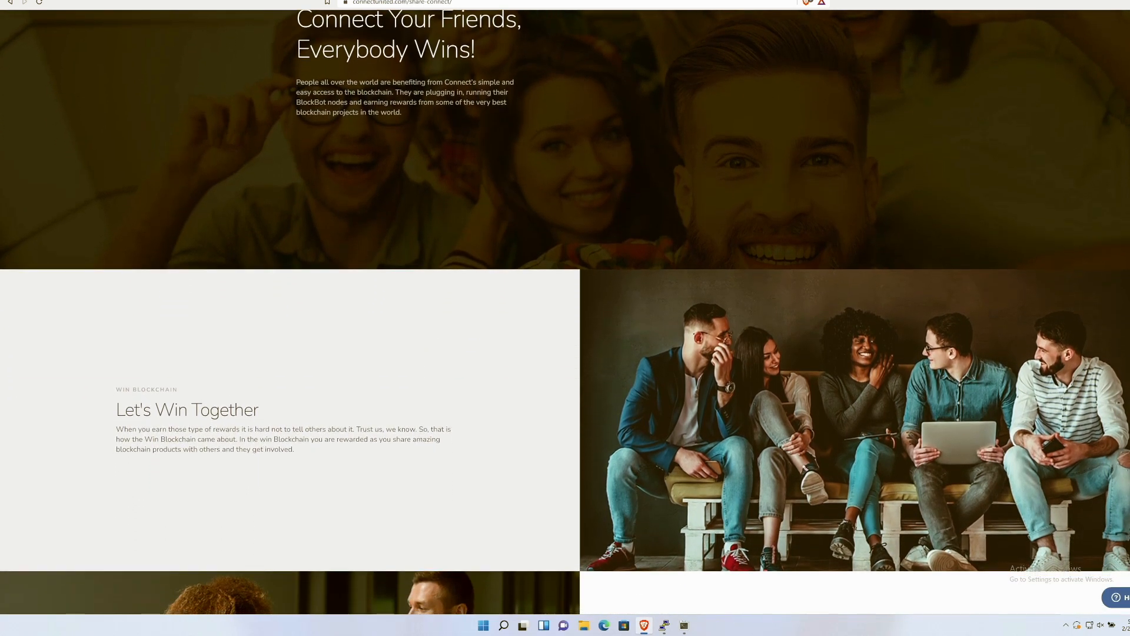
{"action": "scroll", "scroll_direction": "down", "scroll_amount": 3}
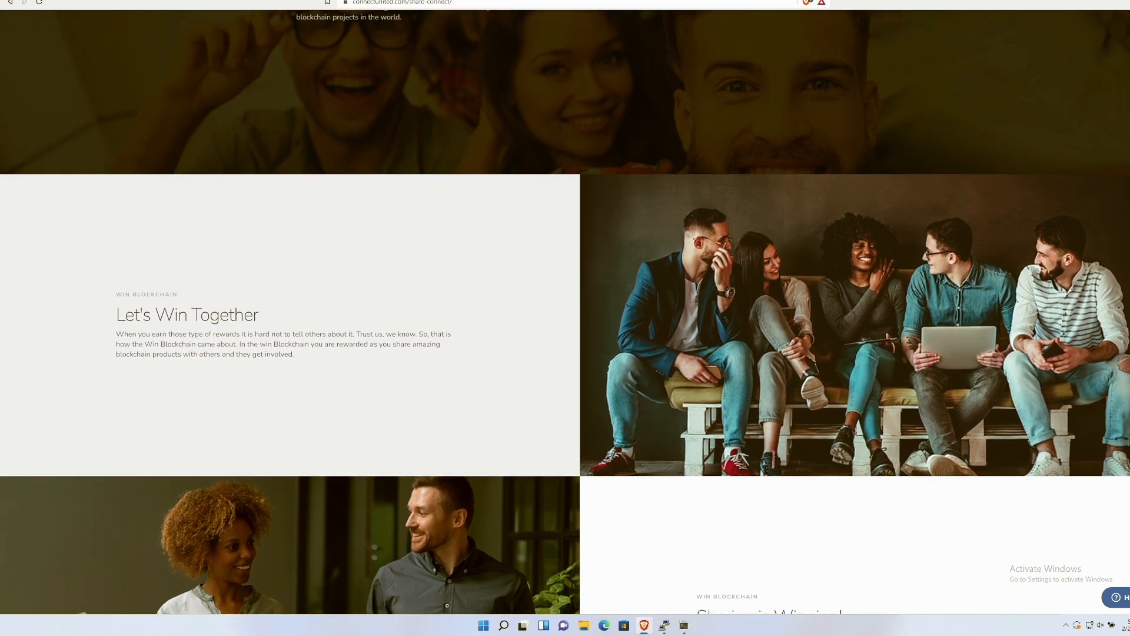
{"action": "scroll", "scroll_direction": "down", "scroll_amount": 3}
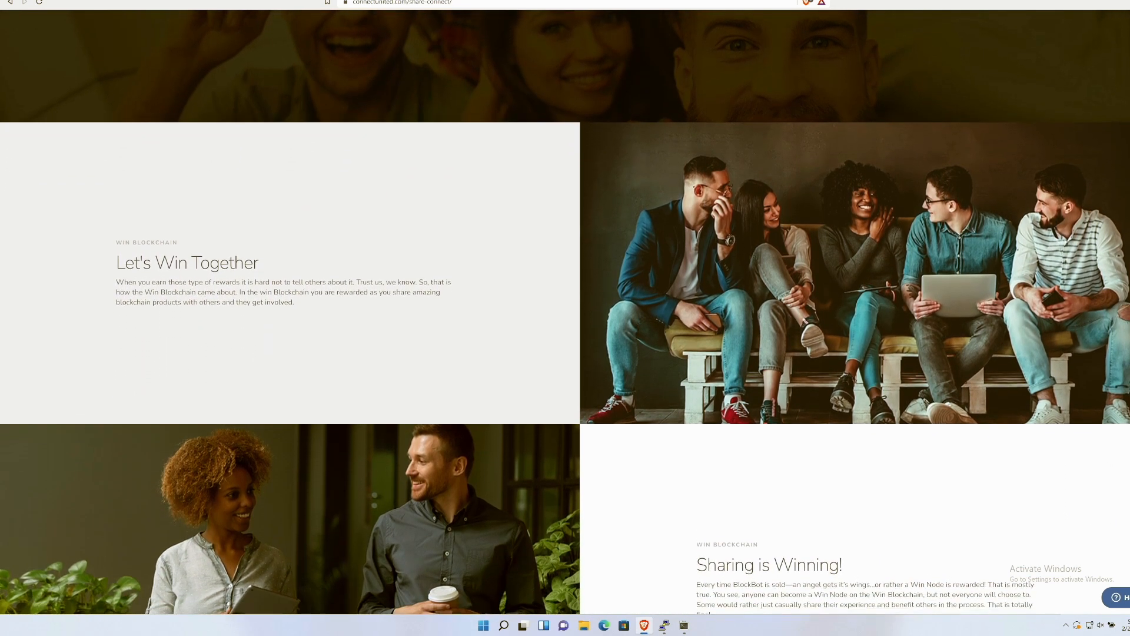
{"action": "scroll", "scroll_direction": "down", "scroll_amount": 3}
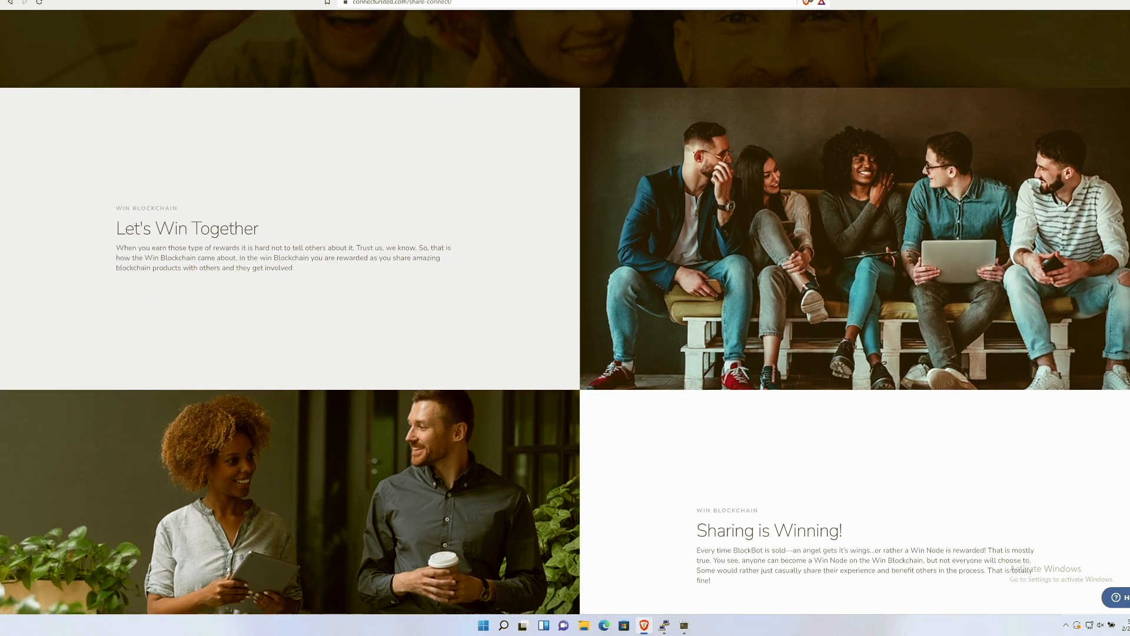
{"action": "scroll", "scroll_direction": "down", "scroll_amount": 3}
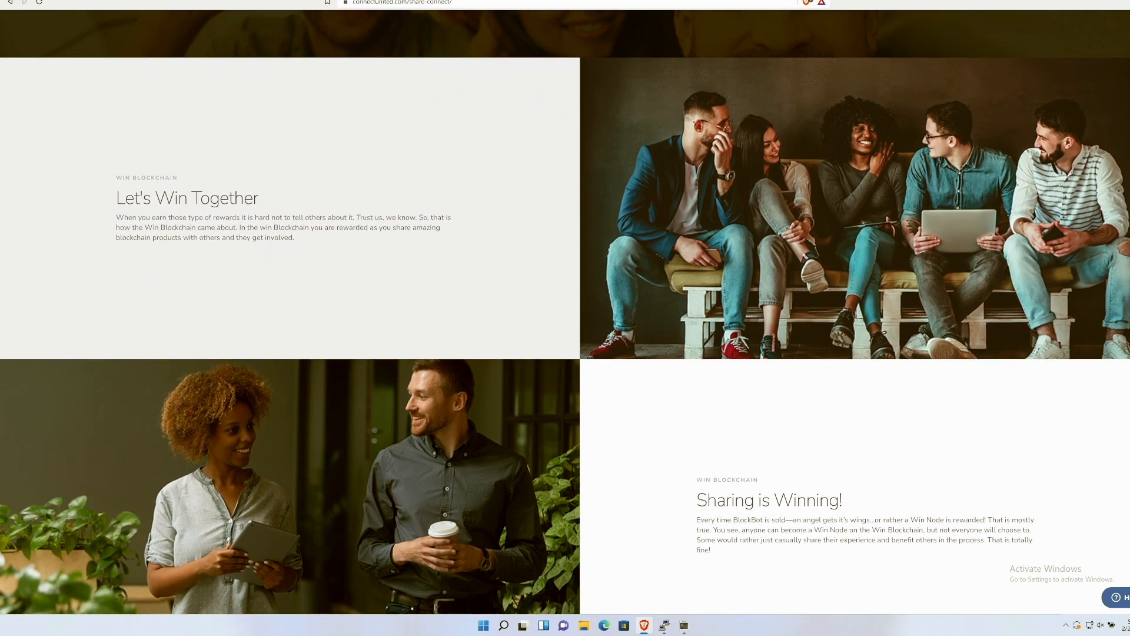
{"action": "scroll", "scroll_direction": "down", "scroll_amount": 3}
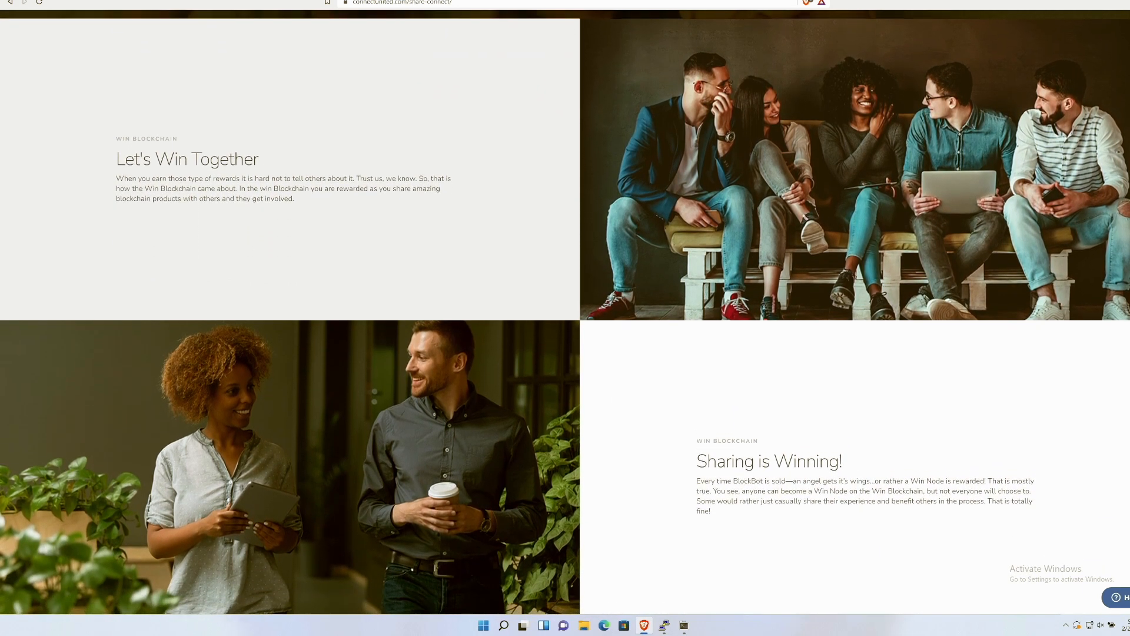
{"action": "scroll", "scroll_direction": "down", "scroll_amount": 3}
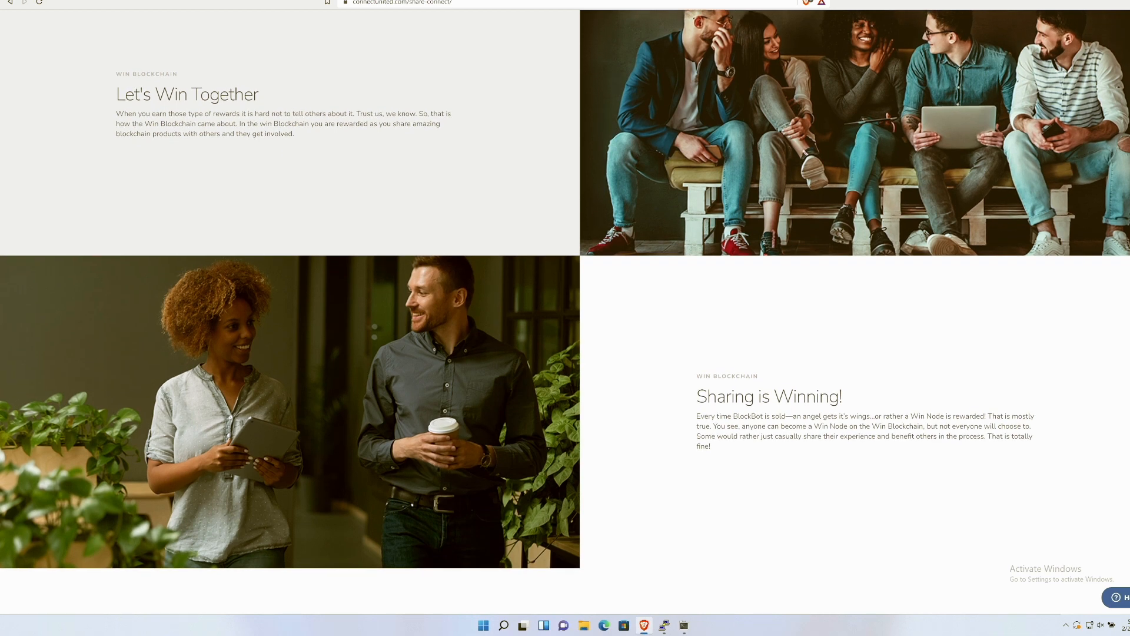
{"action": "scroll", "scroll_direction": "down", "scroll_amount": 3}
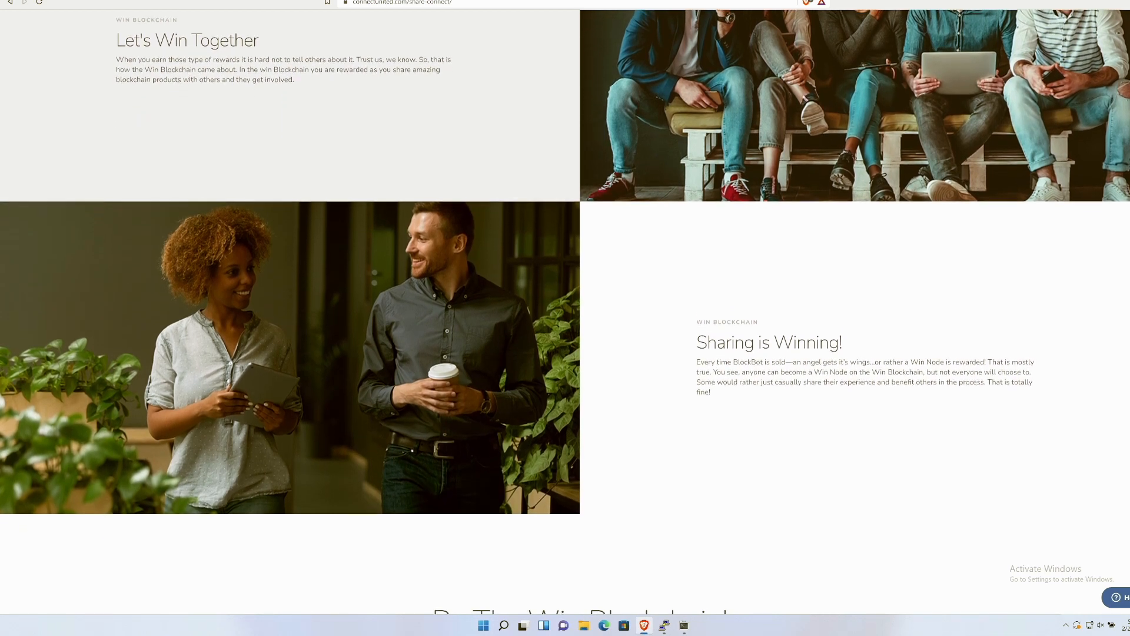
{"action": "scroll", "scroll_direction": "down", "scroll_amount": 3}
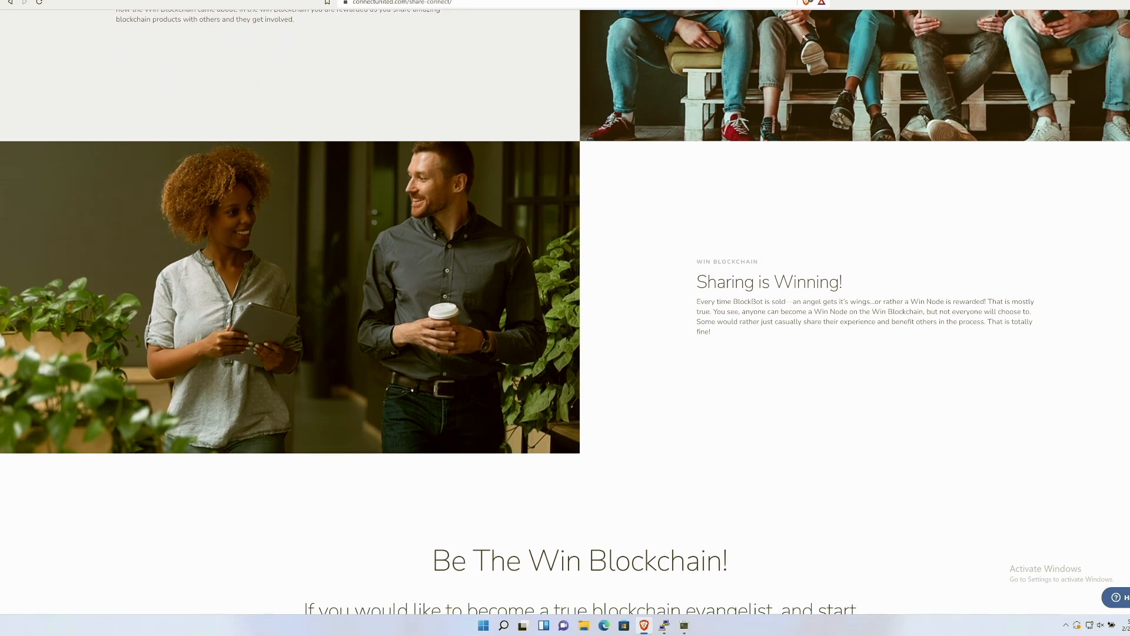
{"action": "scroll", "scroll_direction": "down", "scroll_amount": 3}
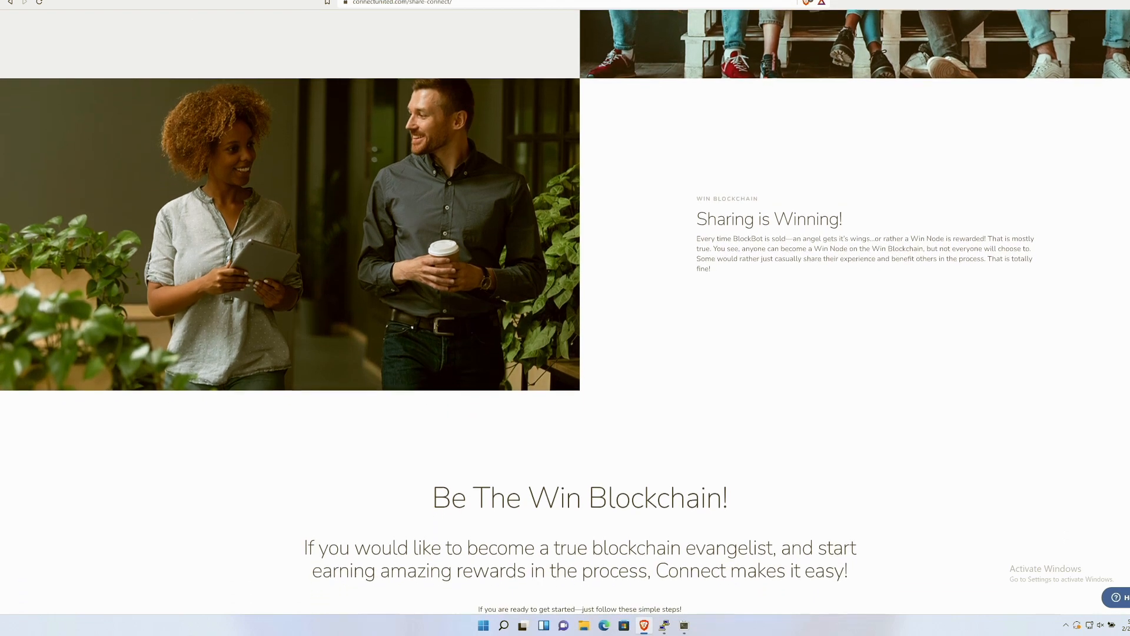
{"action": "scroll", "scroll_direction": "down", "scroll_amount": 3}
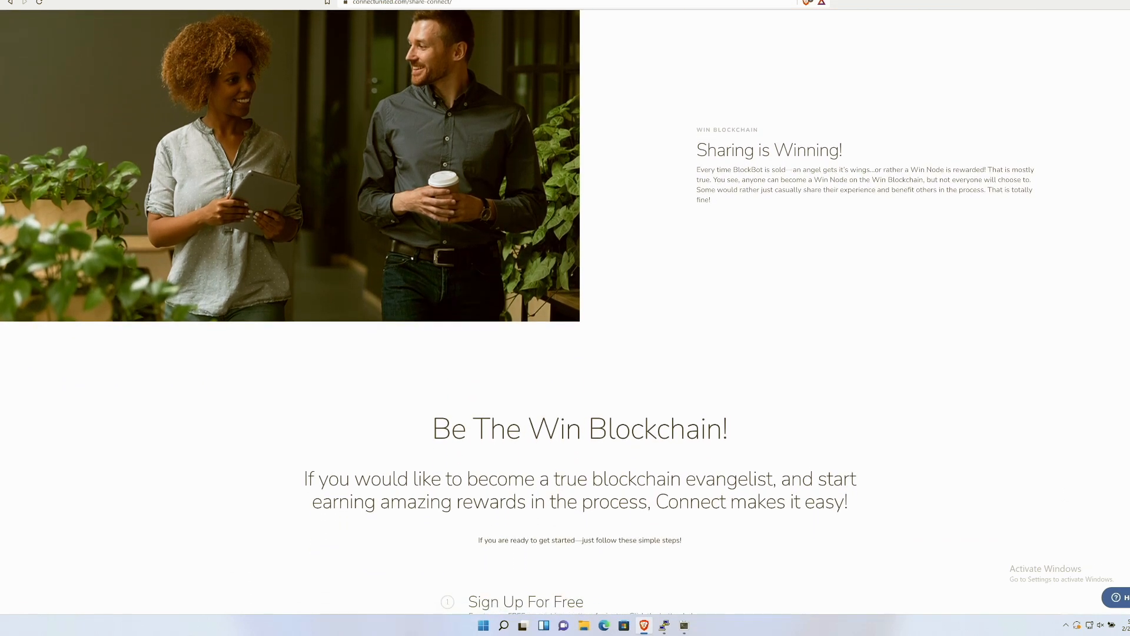
{"action": "scroll", "scroll_direction": "down", "scroll_amount": 3}
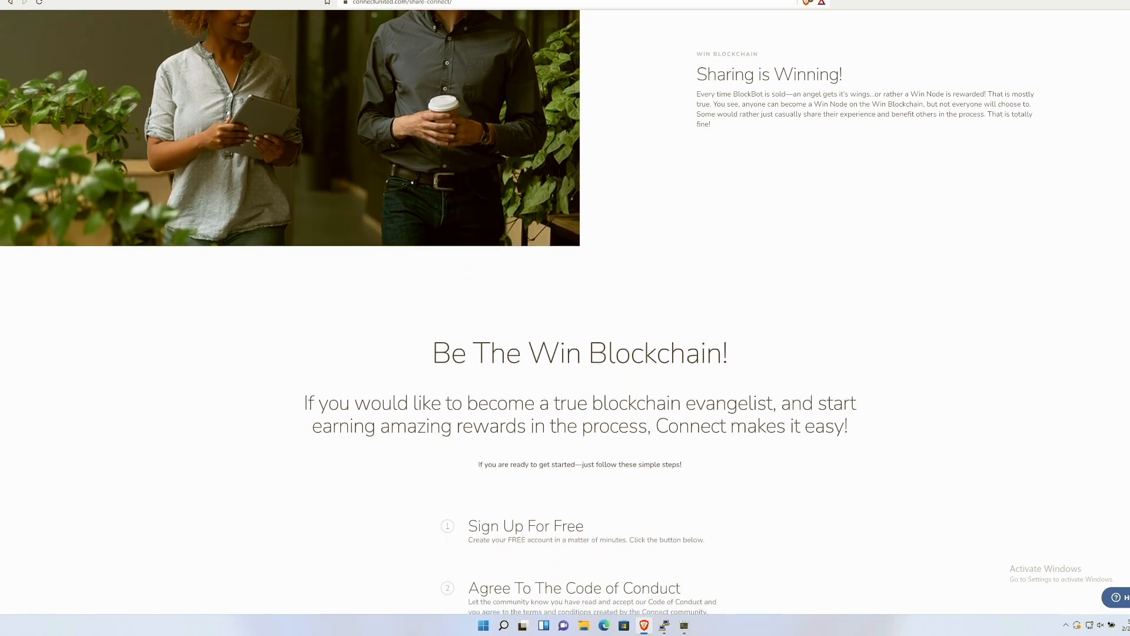
{"action": "scroll", "scroll_direction": "down", "scroll_amount": 3}
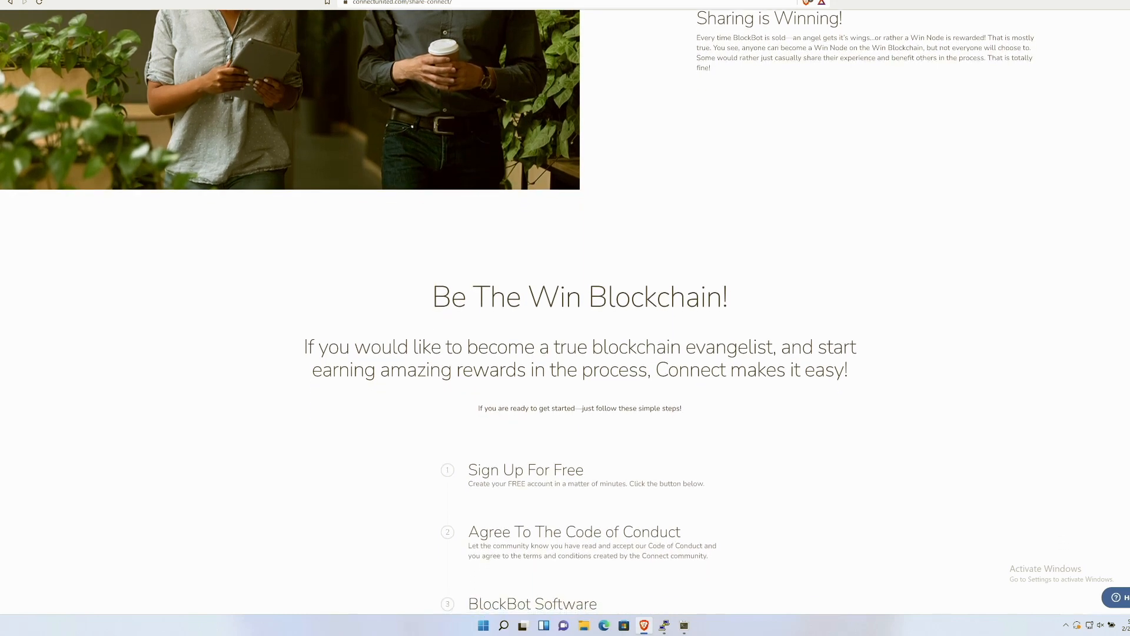
{"action": "scroll", "scroll_direction": "down", "scroll_amount": 3}
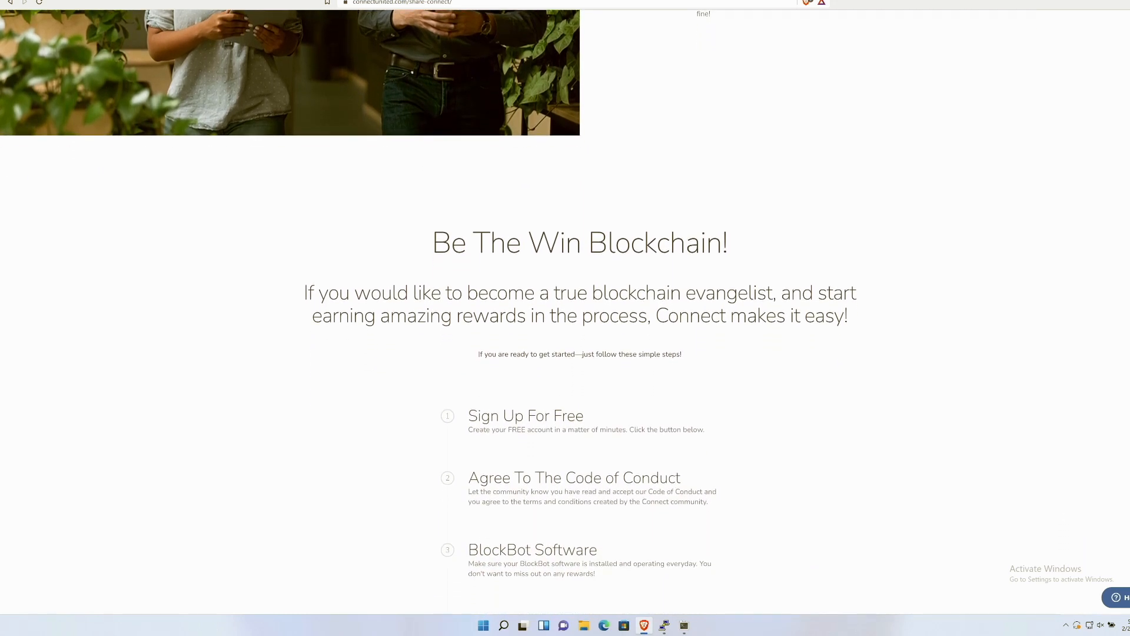
{"action": "scroll", "scroll_direction": "down", "scroll_amount": 3}
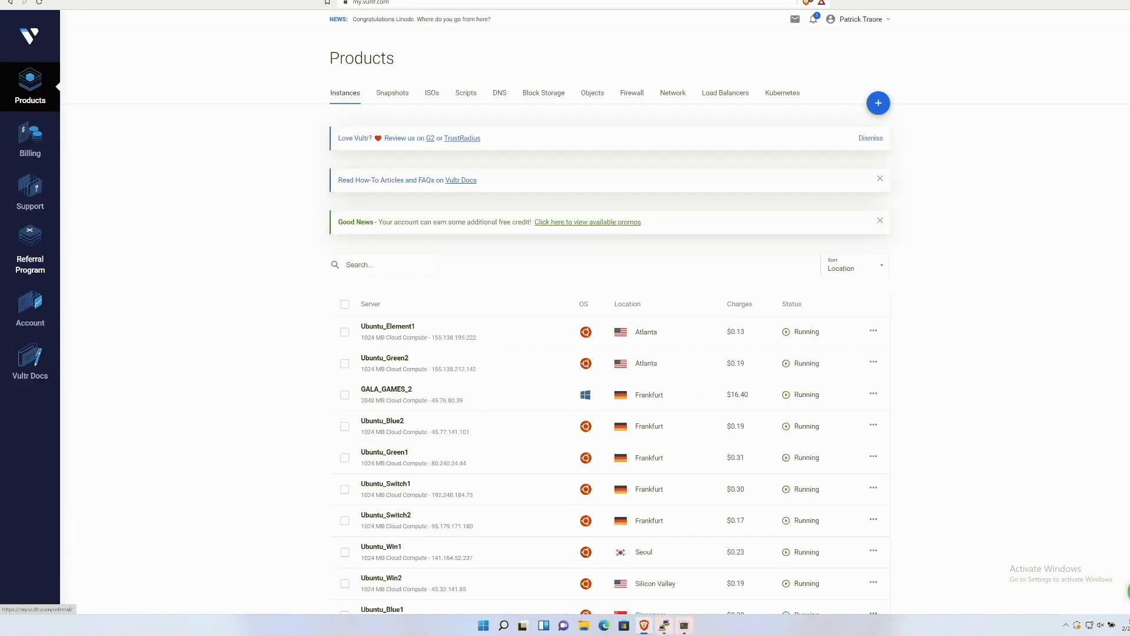
{"action": "mouse_move", "coordinate": [227, 203]}
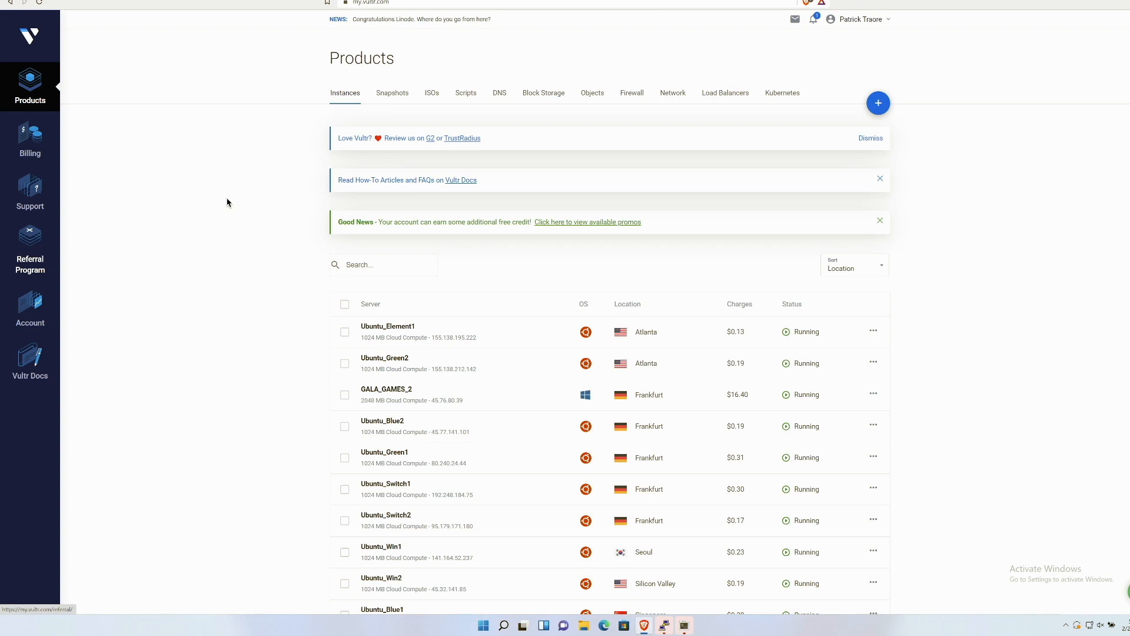
{"action": "mouse_move", "coordinate": [146, 160]}
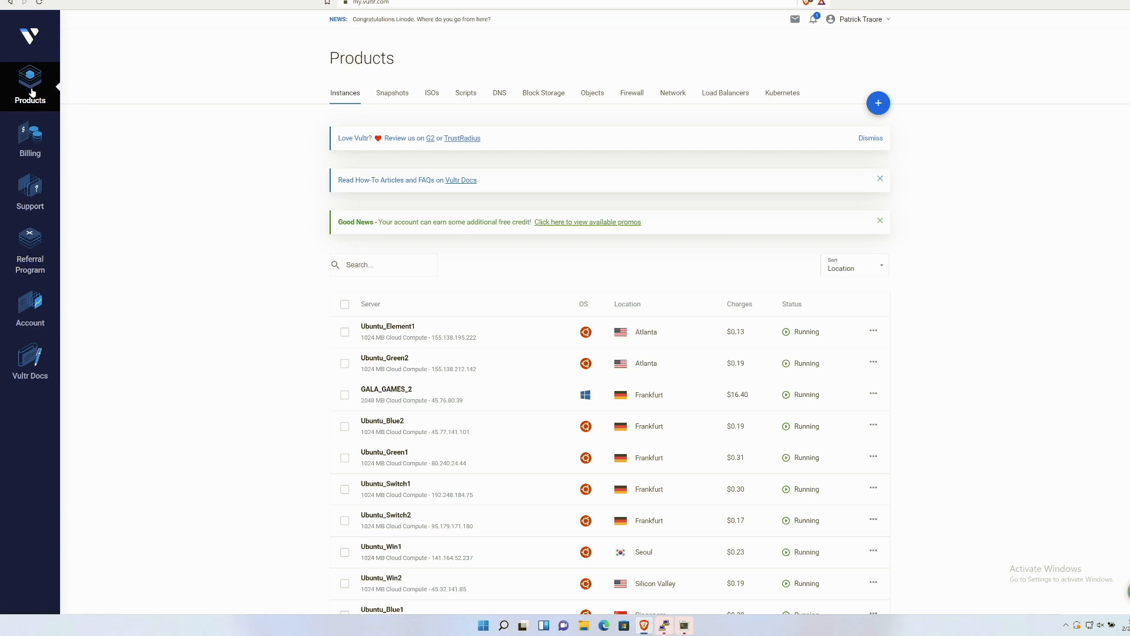
- From the Products instance list, choose Deploy New Server via the blue + button
{"action": "left_click", "coordinate": [878, 103]}
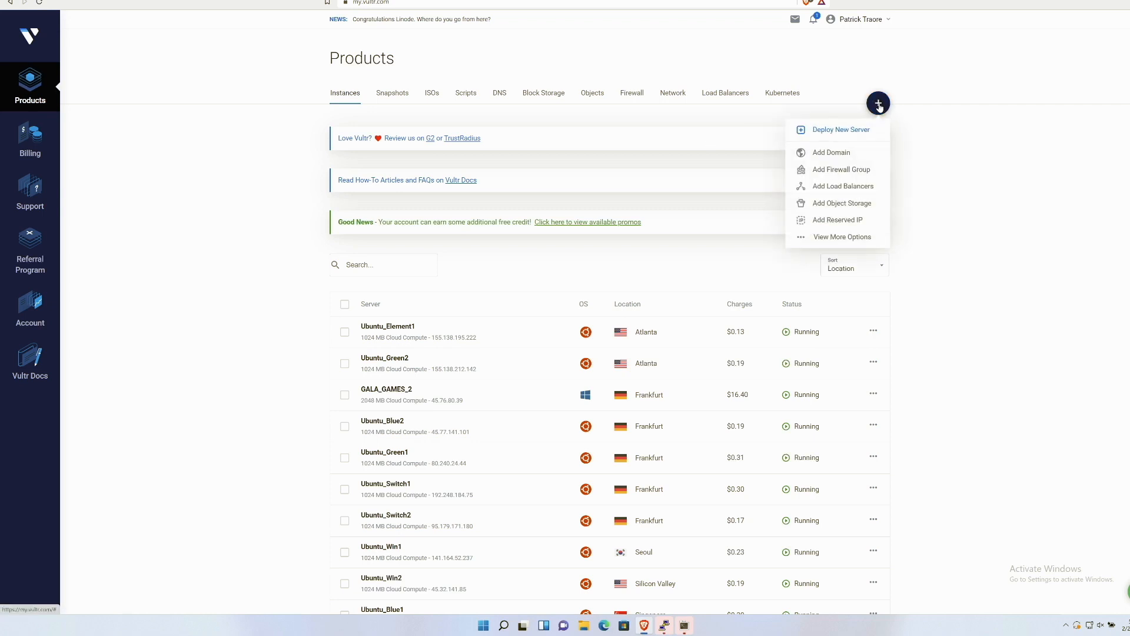
{"action": "left_click", "coordinate": [840, 129]}
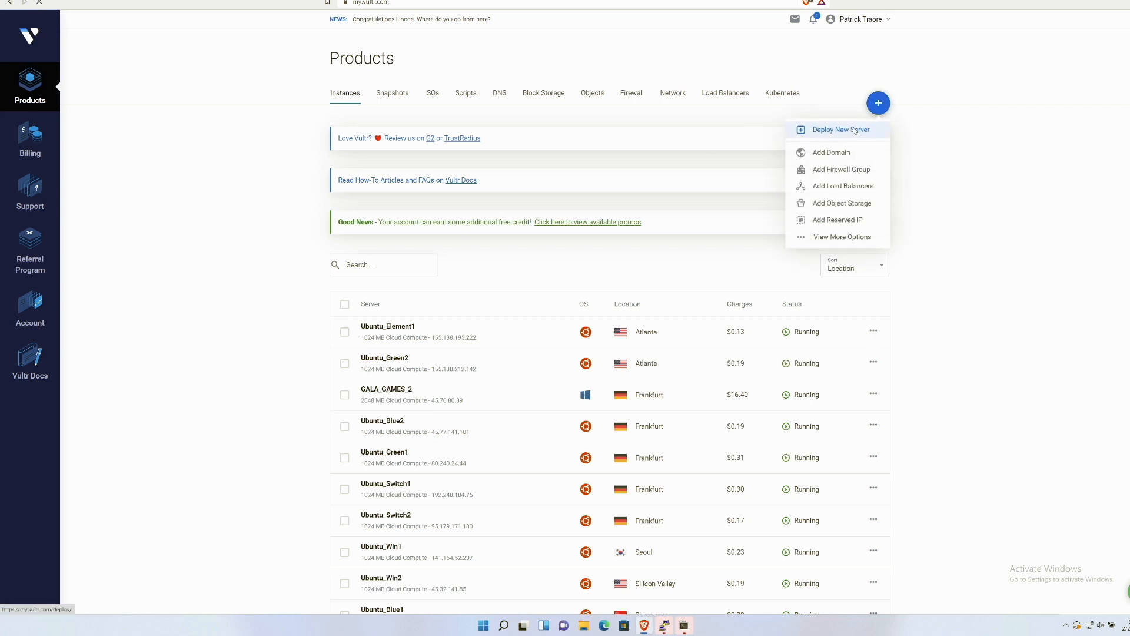
{"action": "left_click", "coordinate": [840, 130]}
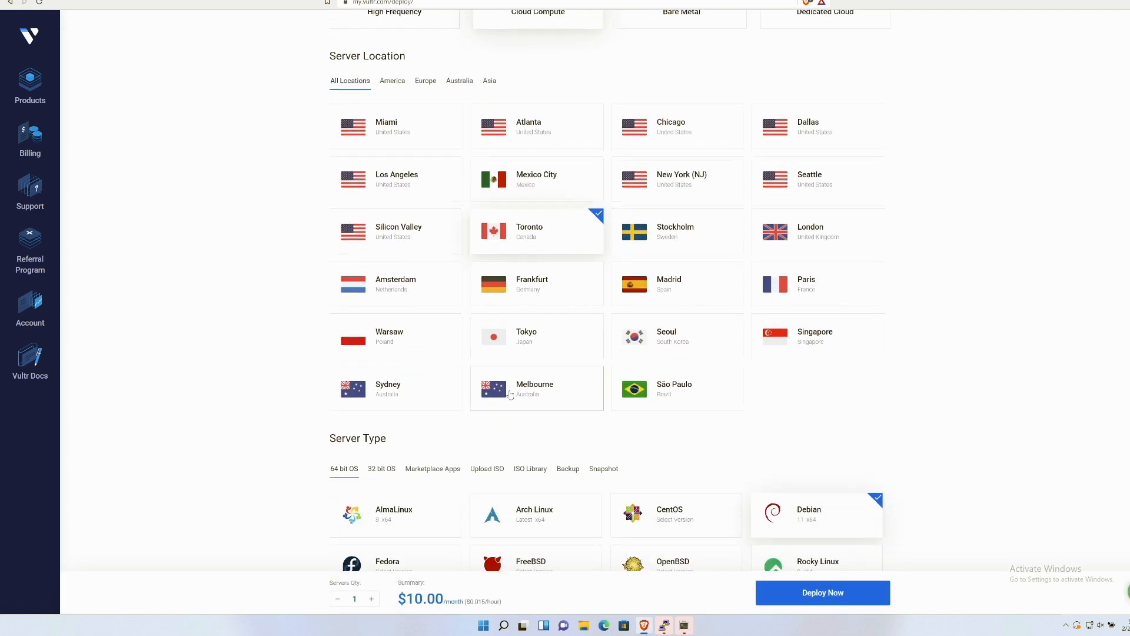
- Choose Ubuntu as server type and the 25 GB SSD $5/month plan
{"action": "scroll", "scroll_direction": "down", "scroll_amount": 3}
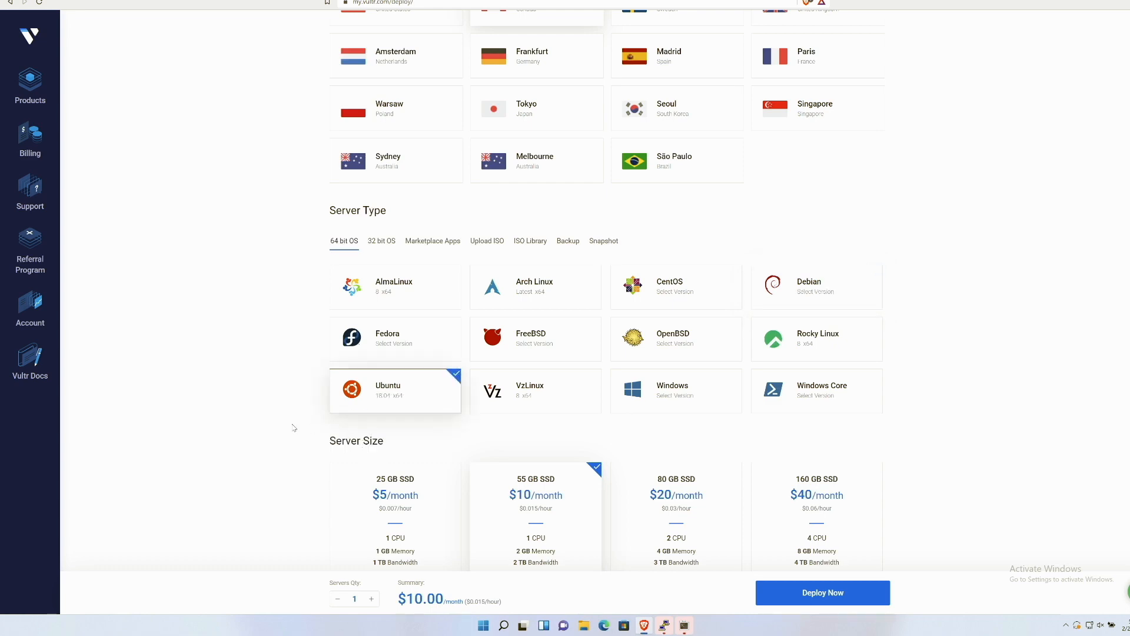
{"action": "scroll", "scroll_direction": "down", "scroll_amount": 3}
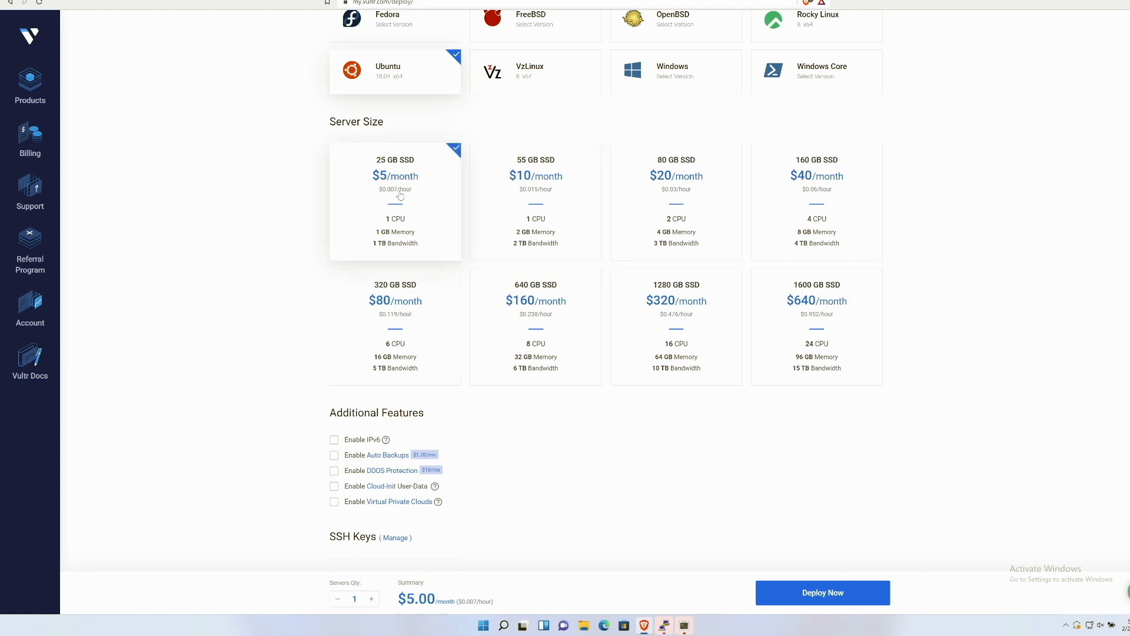
{"action": "scroll", "scroll_direction": "down", "scroll_amount": 3}
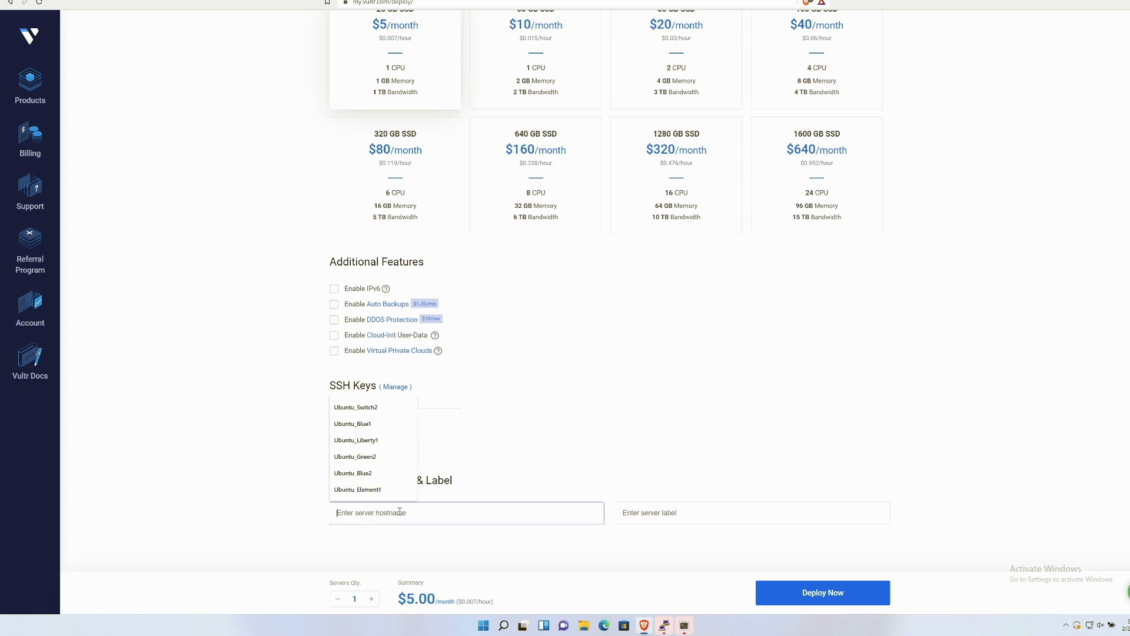
- Enter Ubuntu_Win1 as hostname and label and deploy the server
{"action": "left_click", "coordinate": [357, 489]}
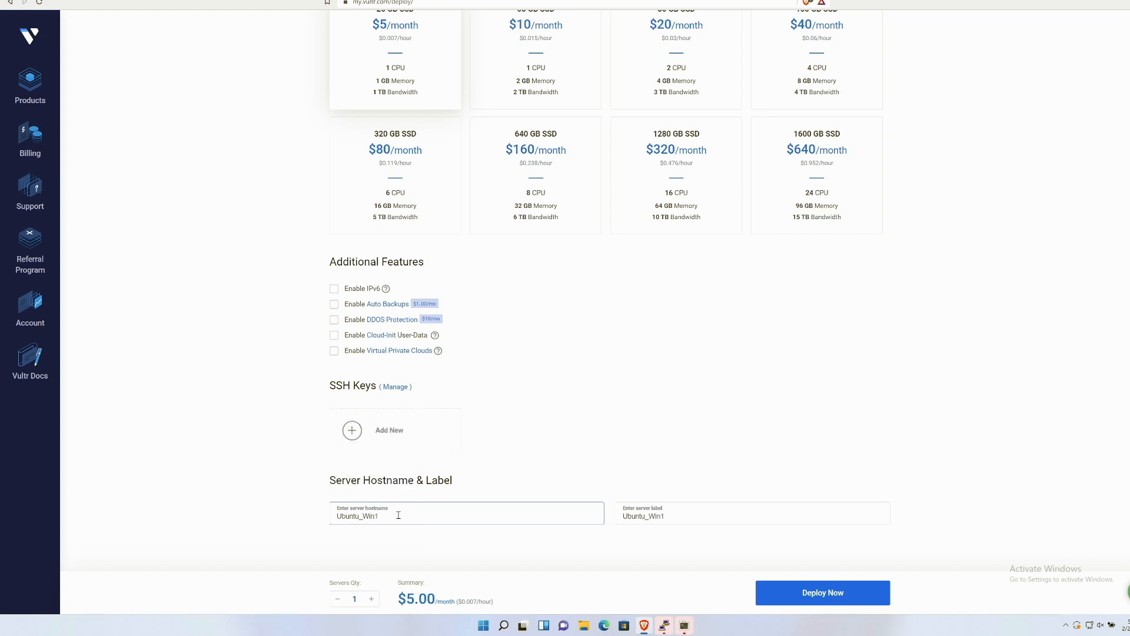
{"action": "left_click", "coordinate": [822, 592]}
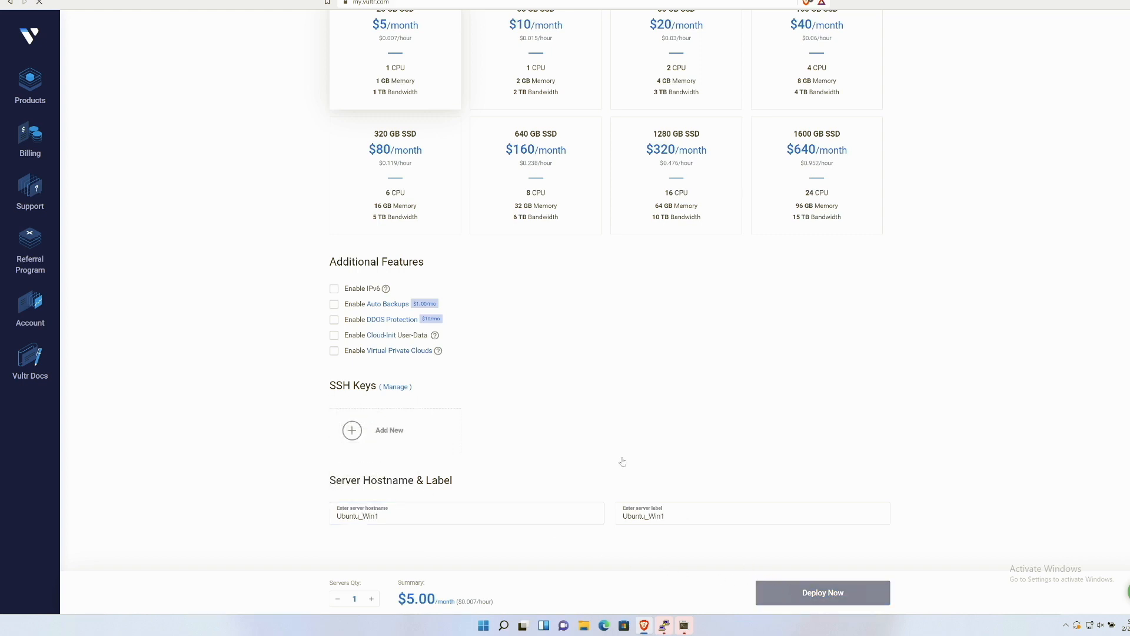
{"action": "left_click", "coordinate": [821, 593]}
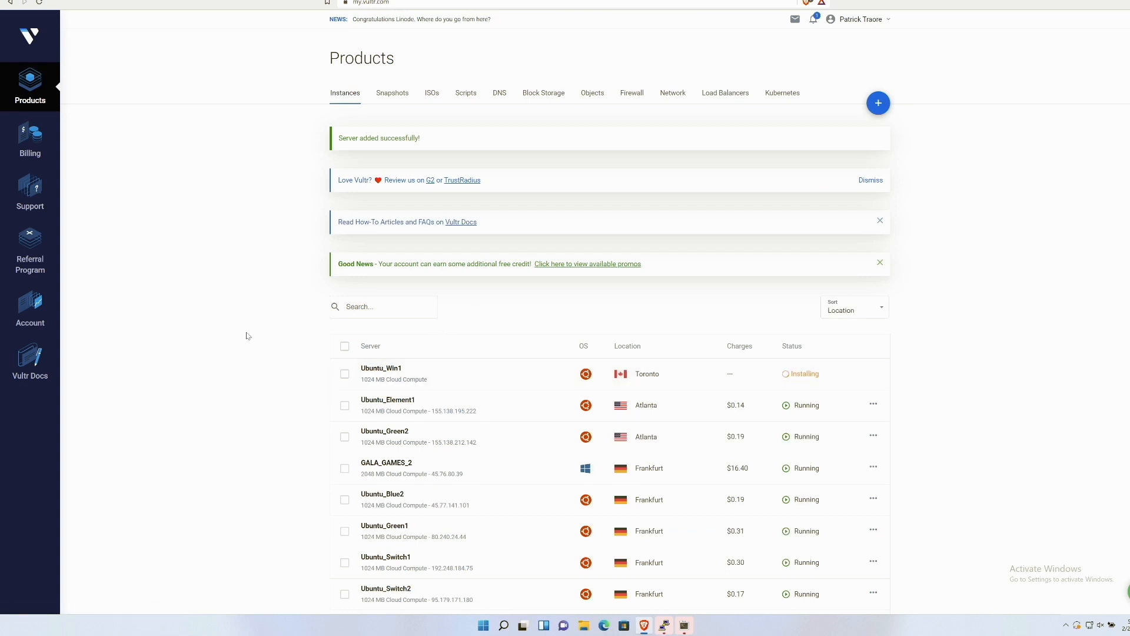
- Once Ubuntu_Win1 in Toronto shows Running, go into its server details
{"action": "scroll", "scroll_direction": "down", "scroll_amount": 3}
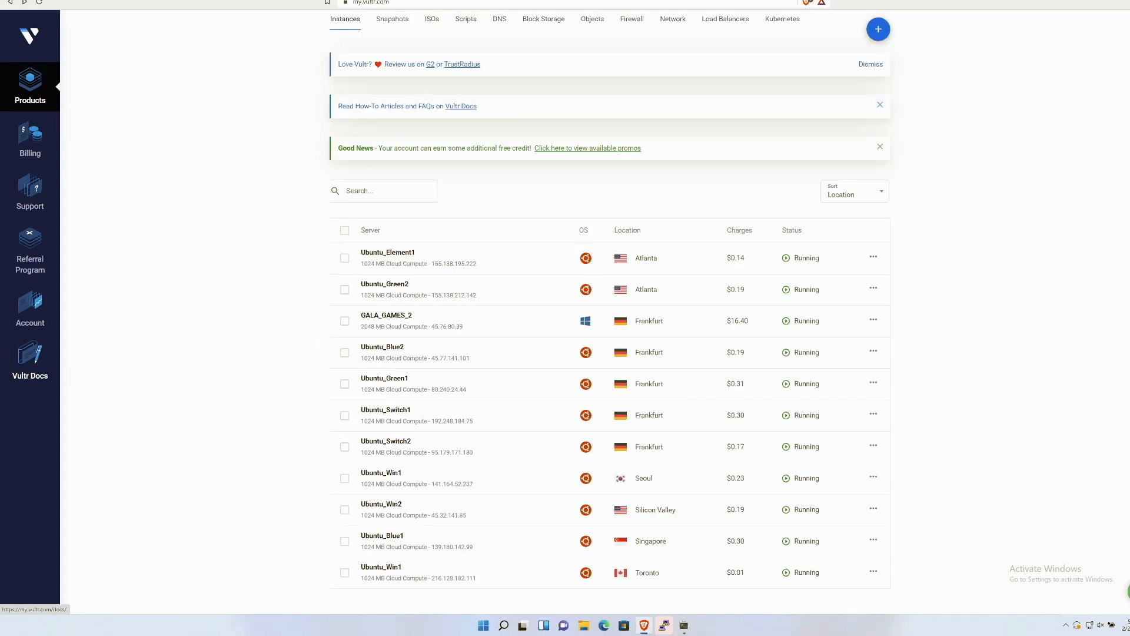
{"action": "mouse_move", "coordinate": [699, 562]}
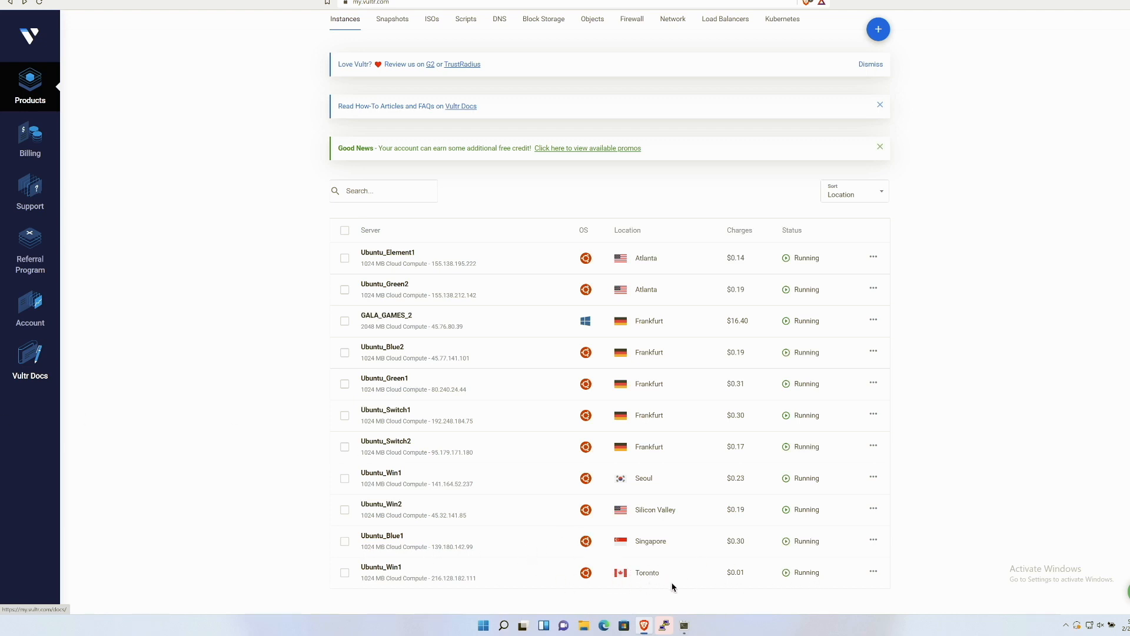
{"action": "mouse_move", "coordinate": [821, 571]}
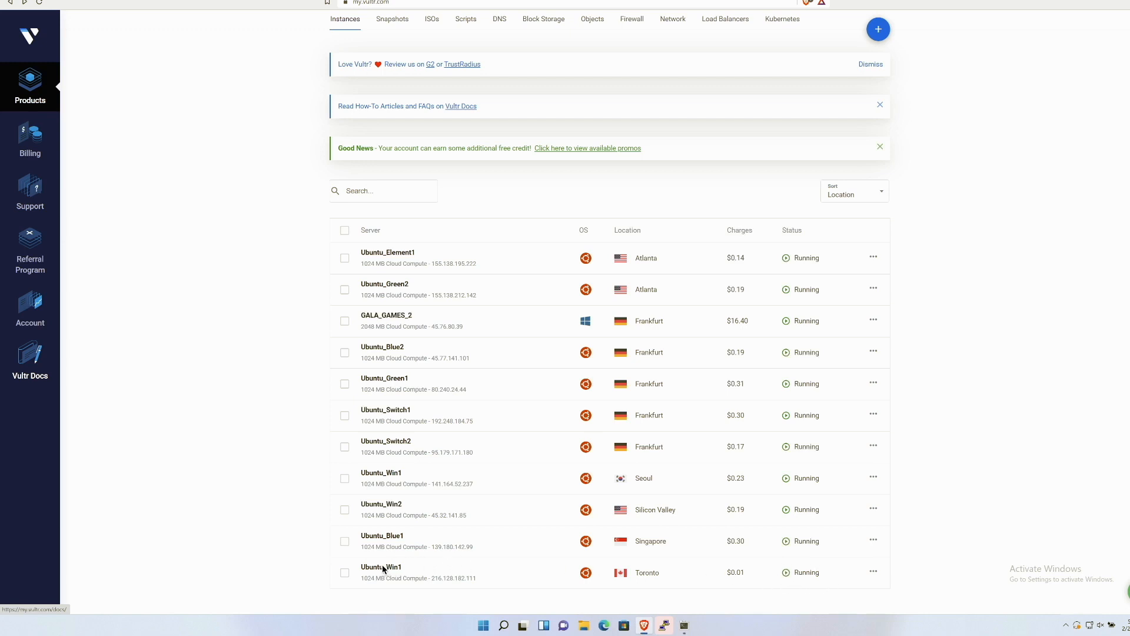
{"action": "mouse_move", "coordinate": [391, 498]}
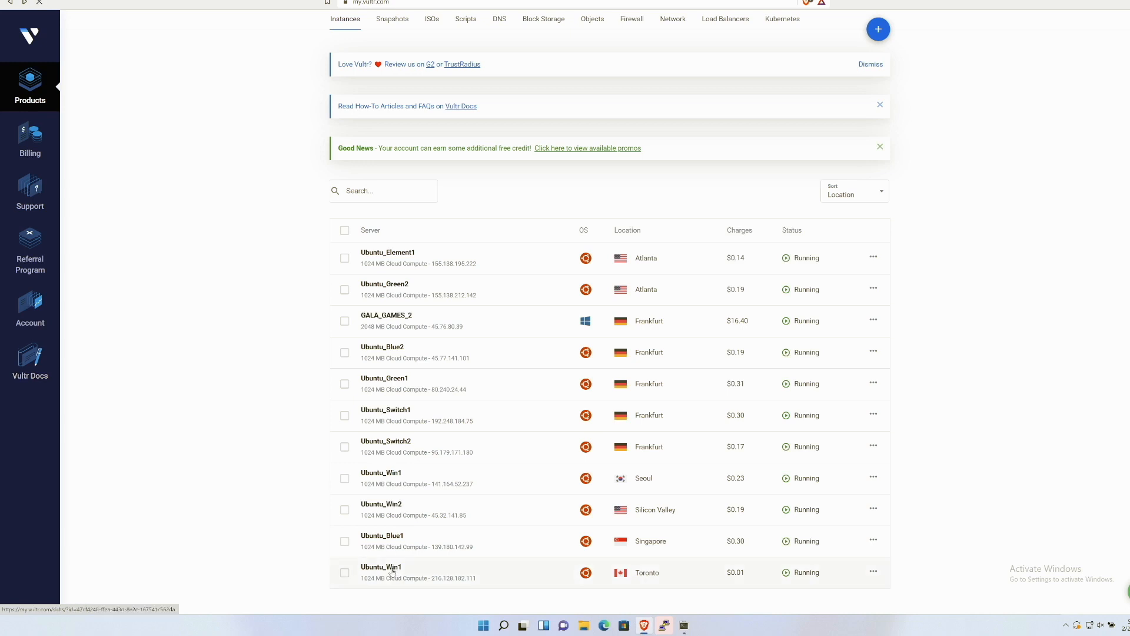
{"action": "left_click", "coordinate": [388, 570]}
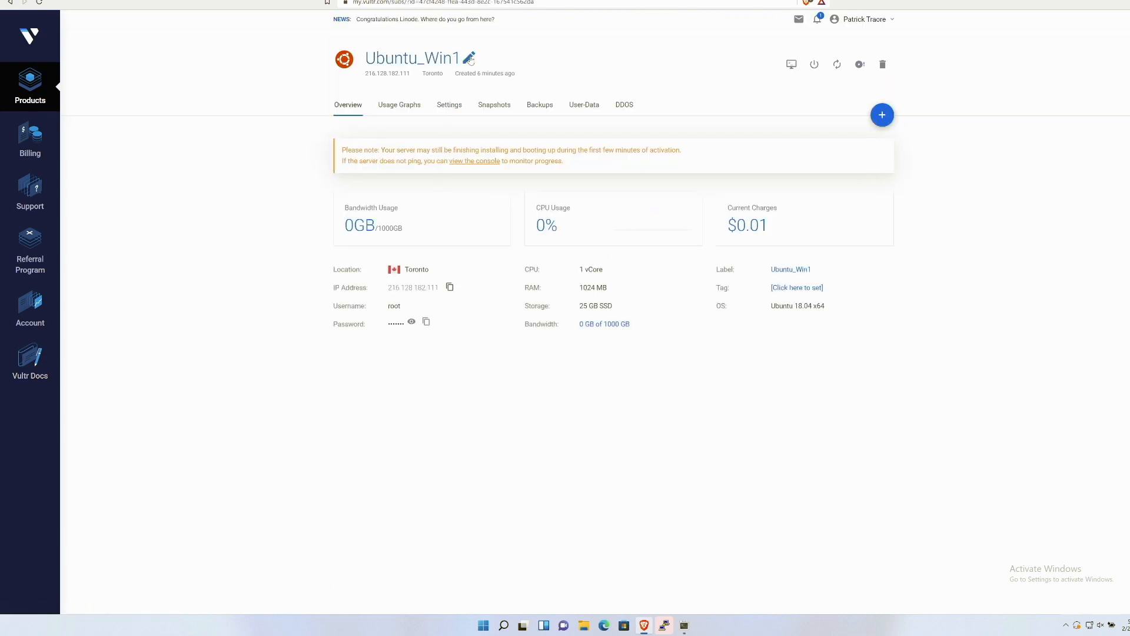
- On the Ubuntu_Win3 overview, copy the root password and bring up the server console
{"action": "left_click", "coordinate": [467, 59]}
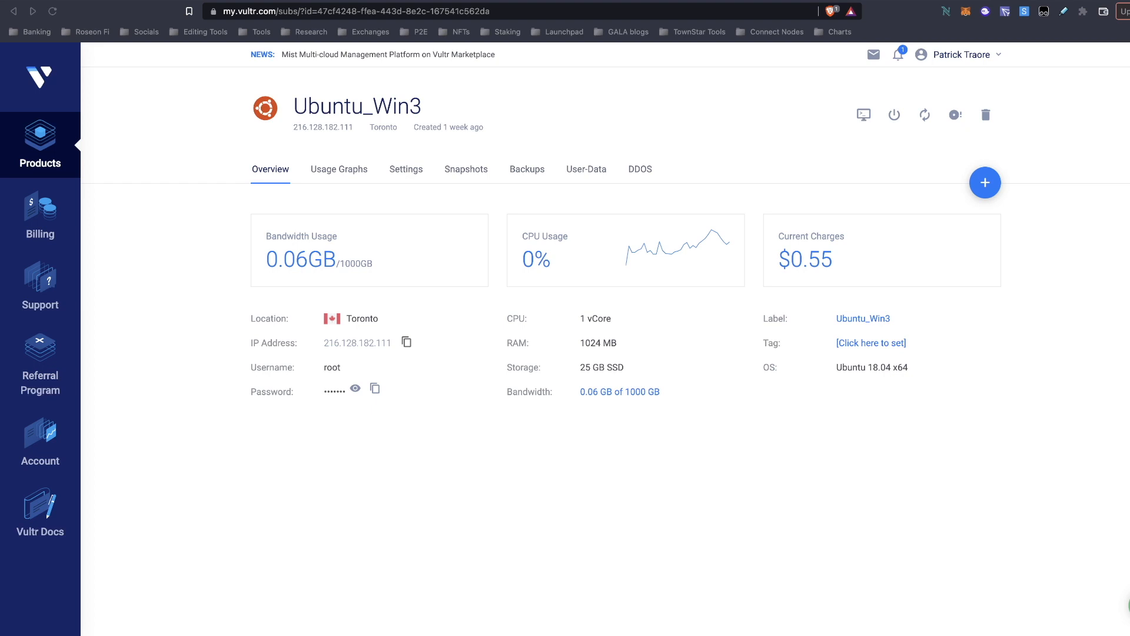
{"action": "mouse_move", "coordinate": [839, 141]}
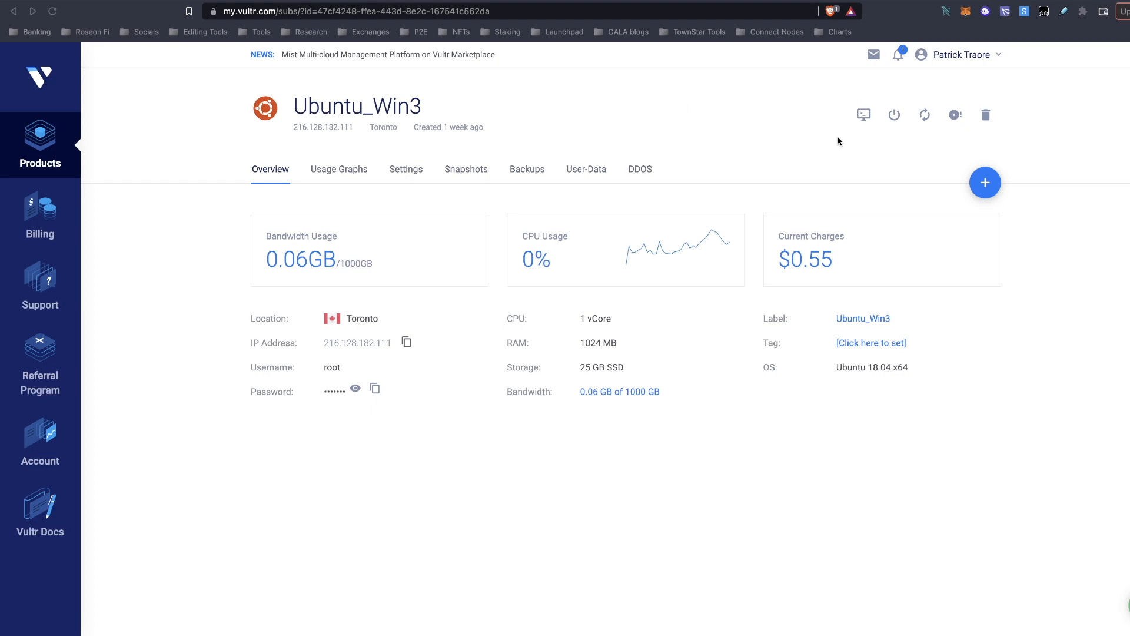
{"action": "mouse_move", "coordinate": [817, 136]}
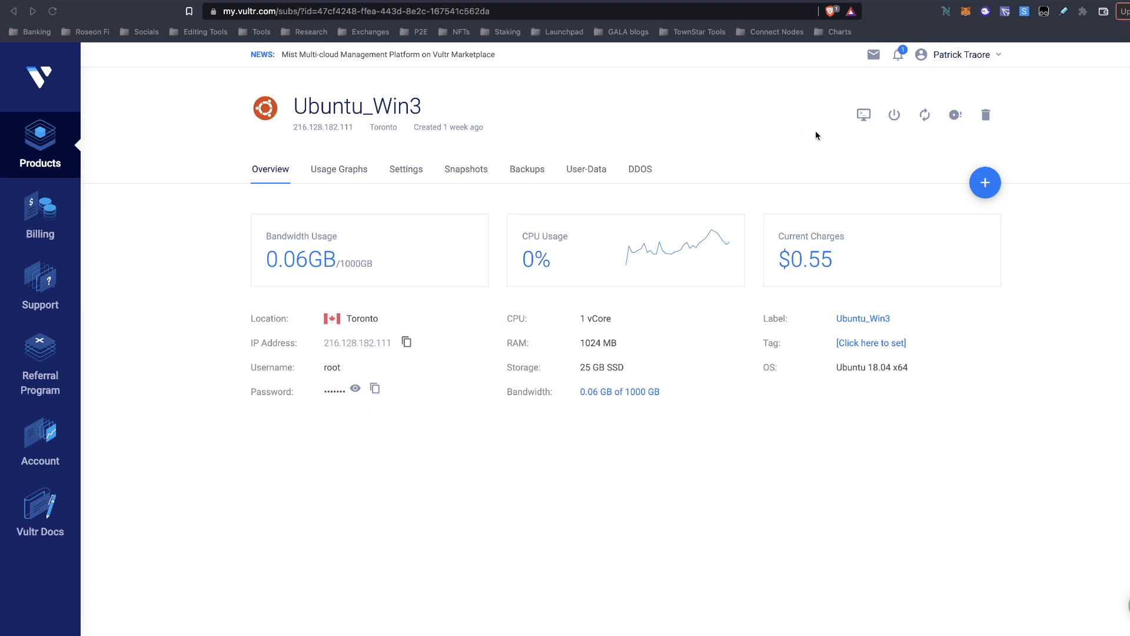
{"action": "mouse_move", "coordinate": [850, 123]}
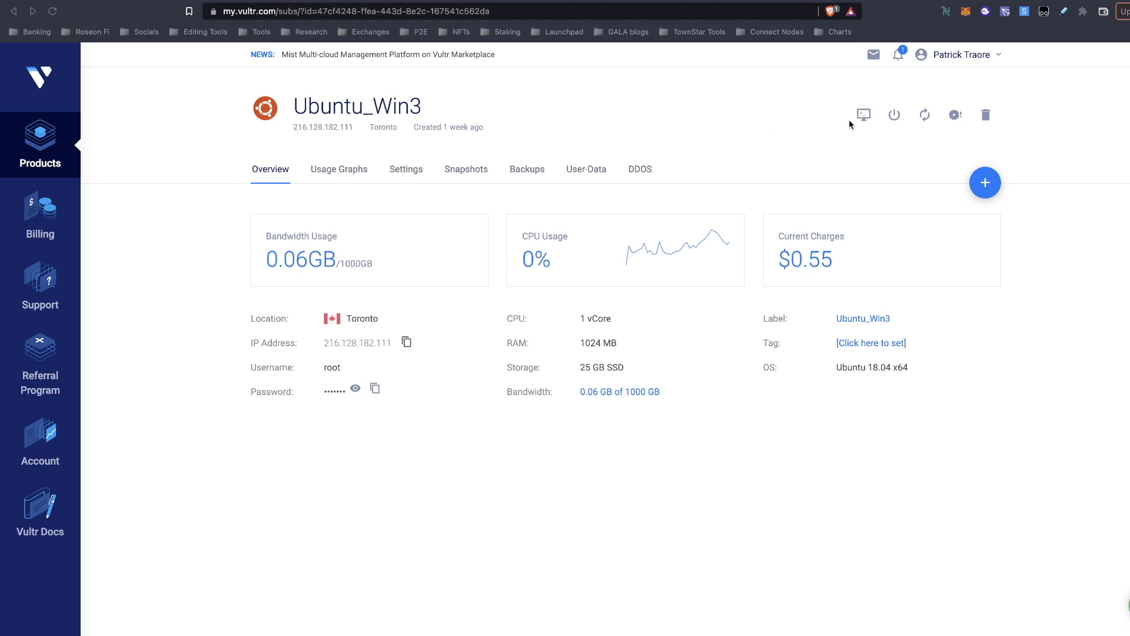
{"action": "mouse_move", "coordinate": [863, 115]}
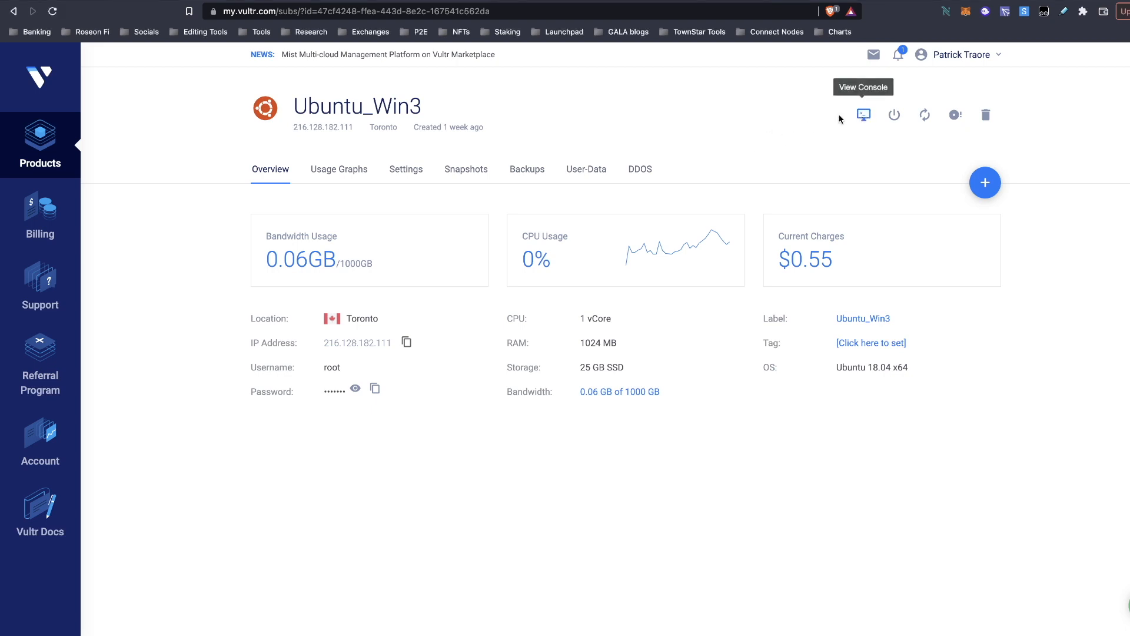
{"action": "mouse_move", "coordinate": [863, 115]}
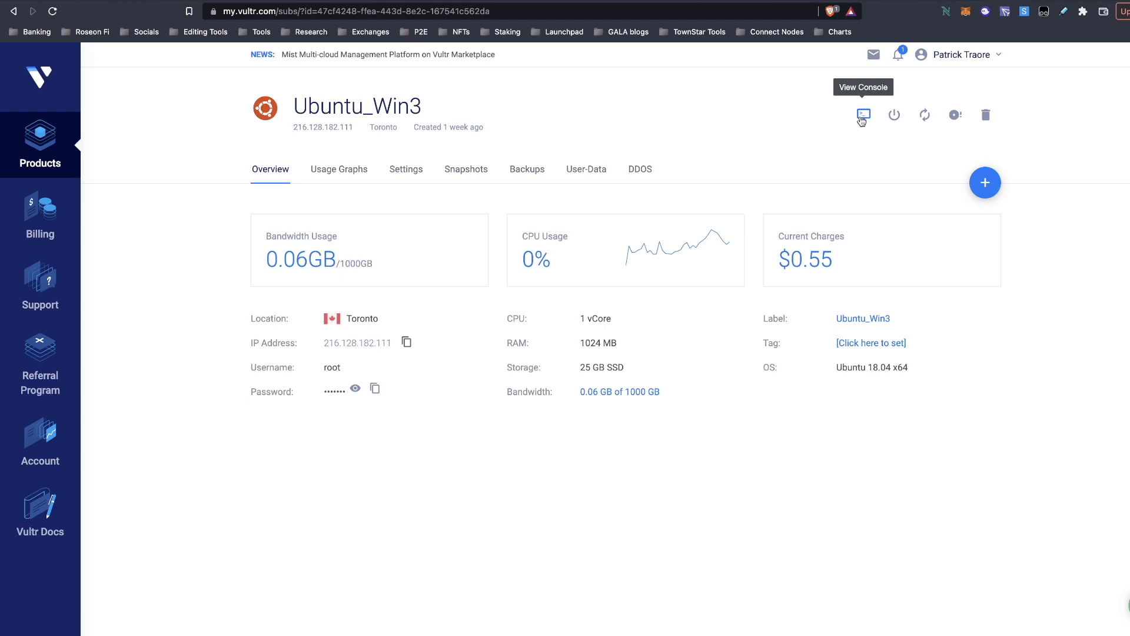
{"action": "mouse_move", "coordinate": [863, 117]}
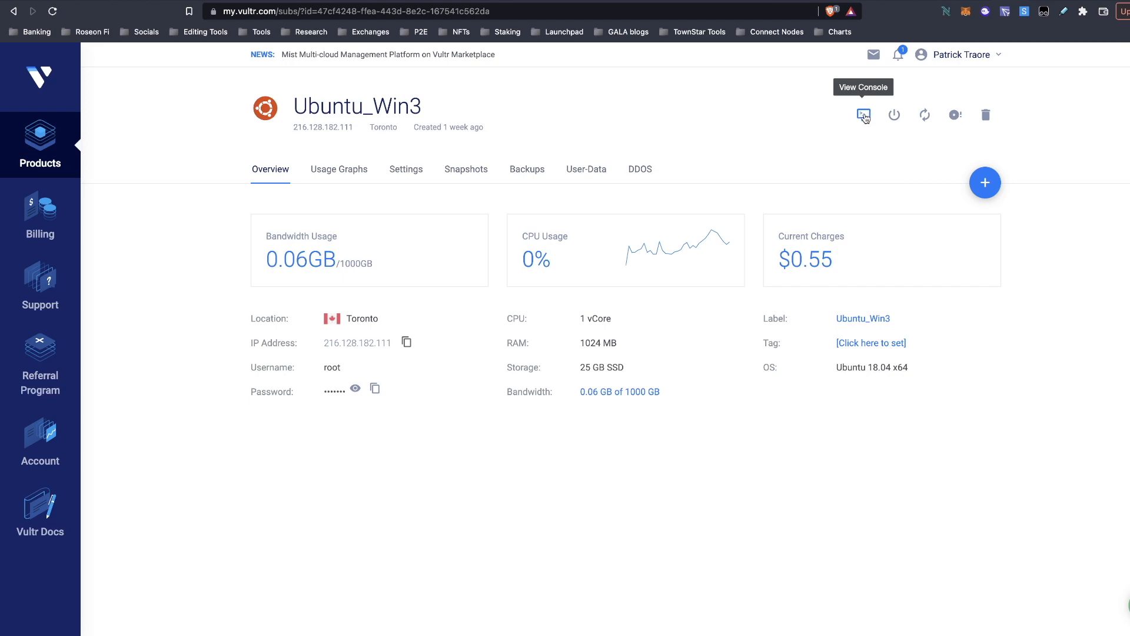
{"action": "left_click", "coordinate": [863, 115]}
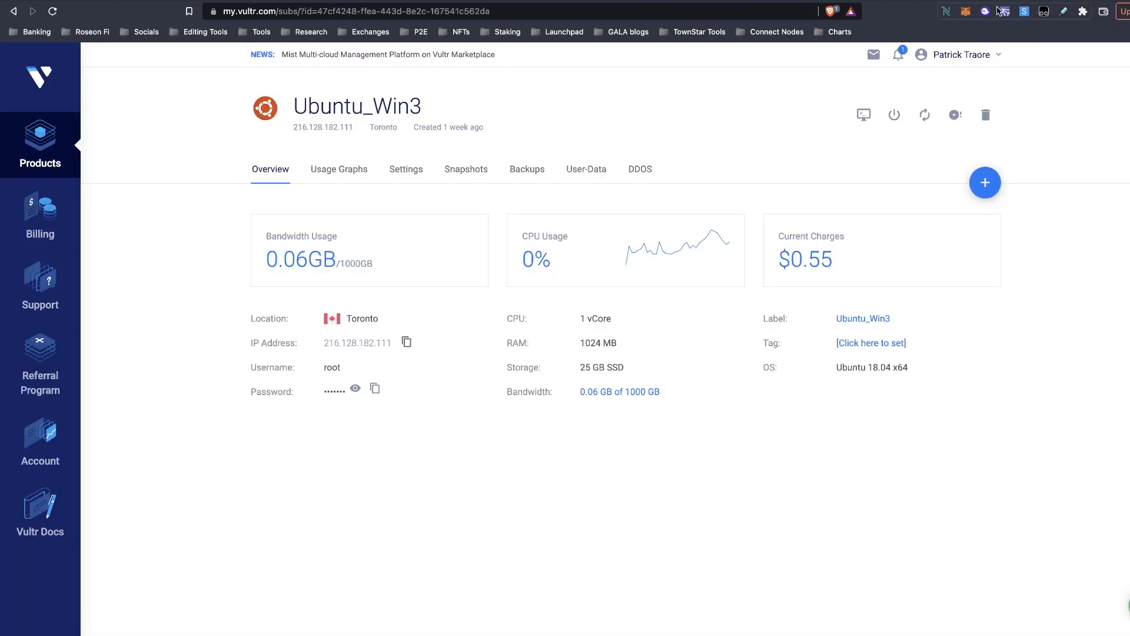
{"action": "mouse_move", "coordinate": [320, 357]}
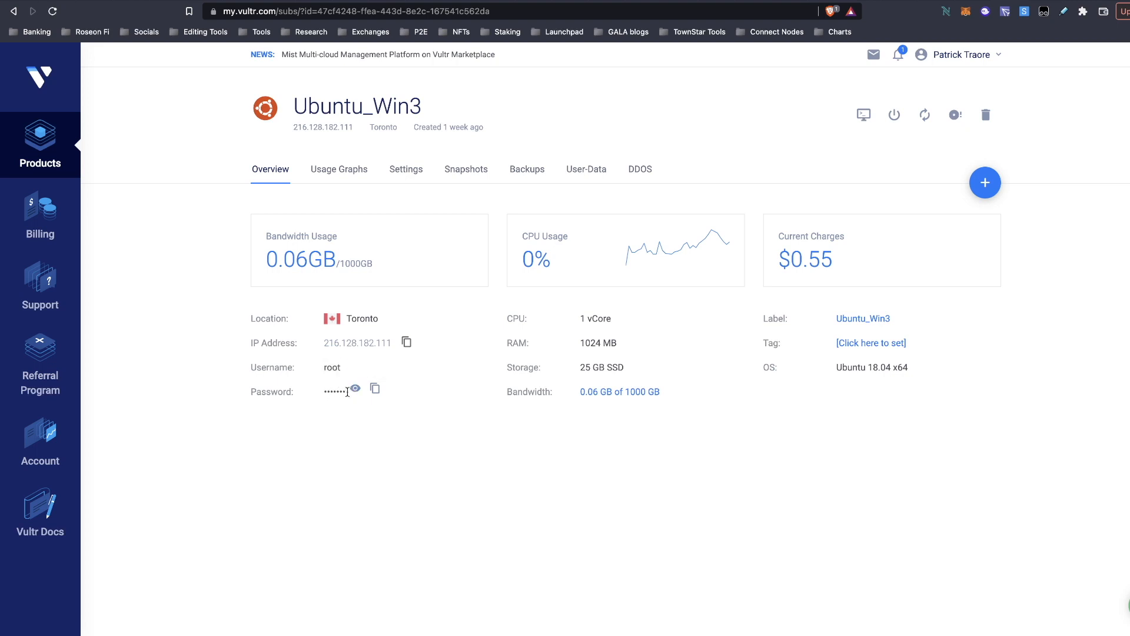
{"action": "mouse_move", "coordinate": [374, 389]}
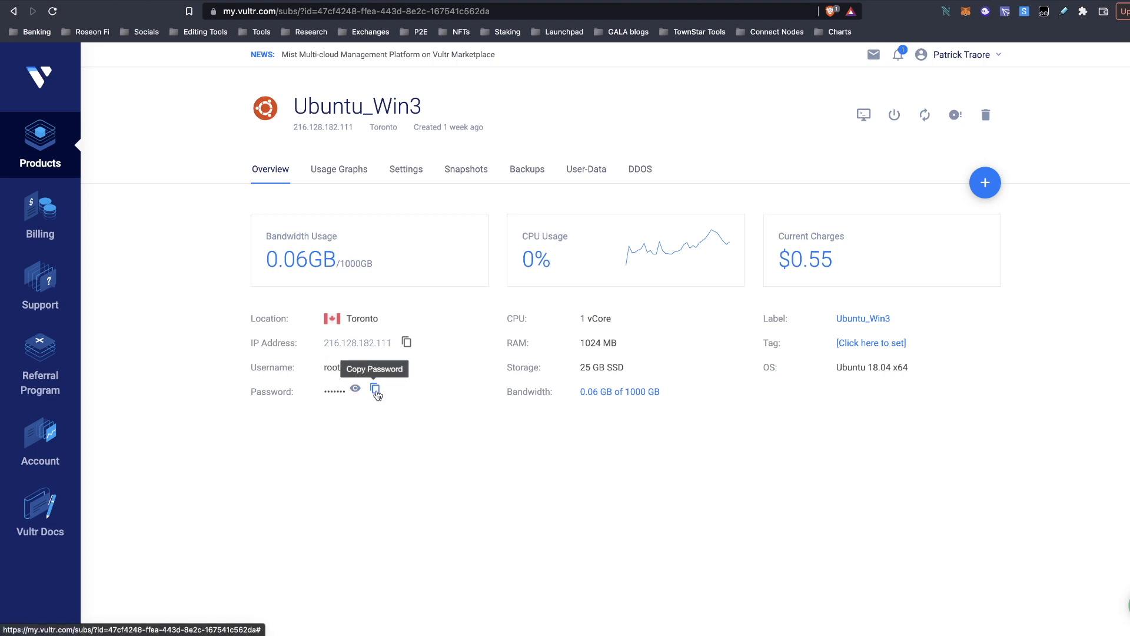
{"action": "left_click", "coordinate": [863, 114]}
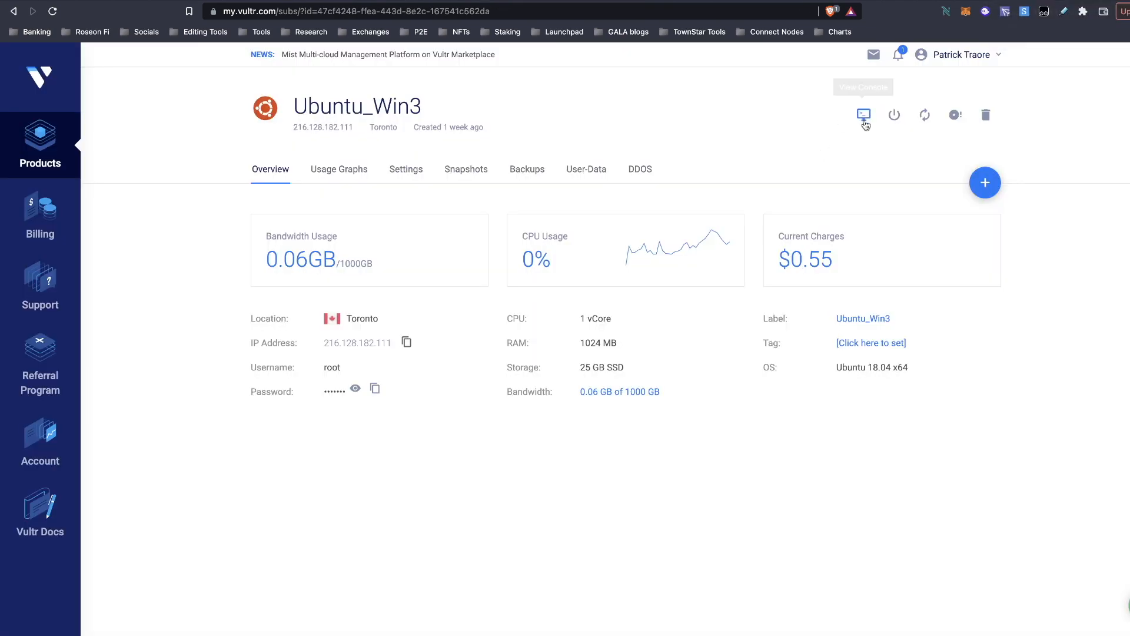
{"action": "left_click", "coordinate": [863, 114]}
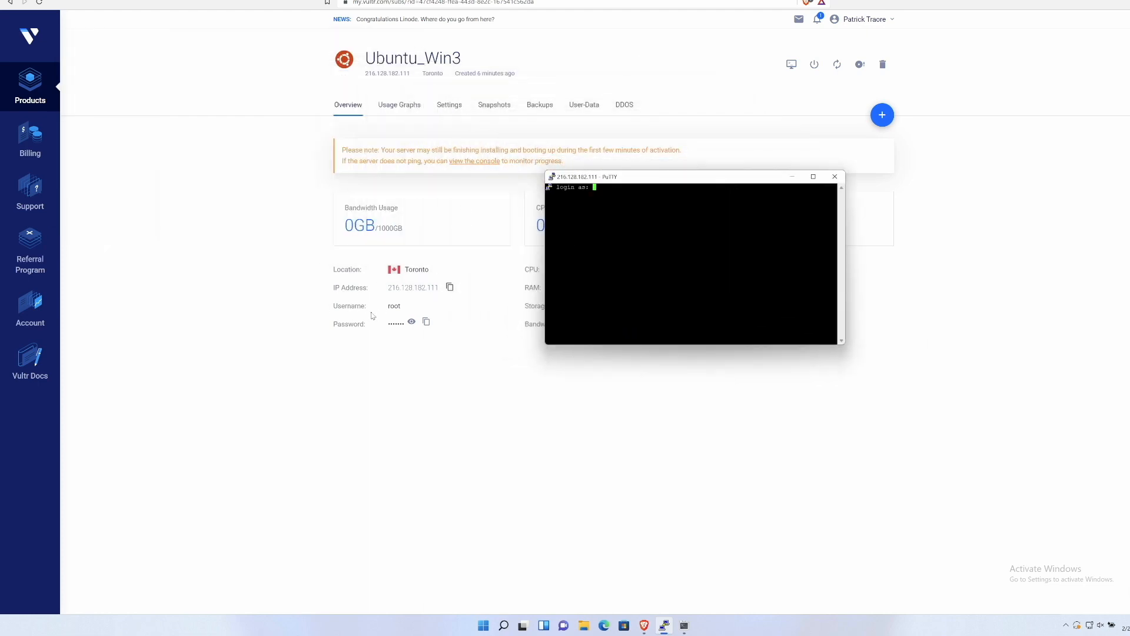
- Log in as root with the copied Vultr password to reach the Ubuntu shell
{"action": "type", "text": "root"}
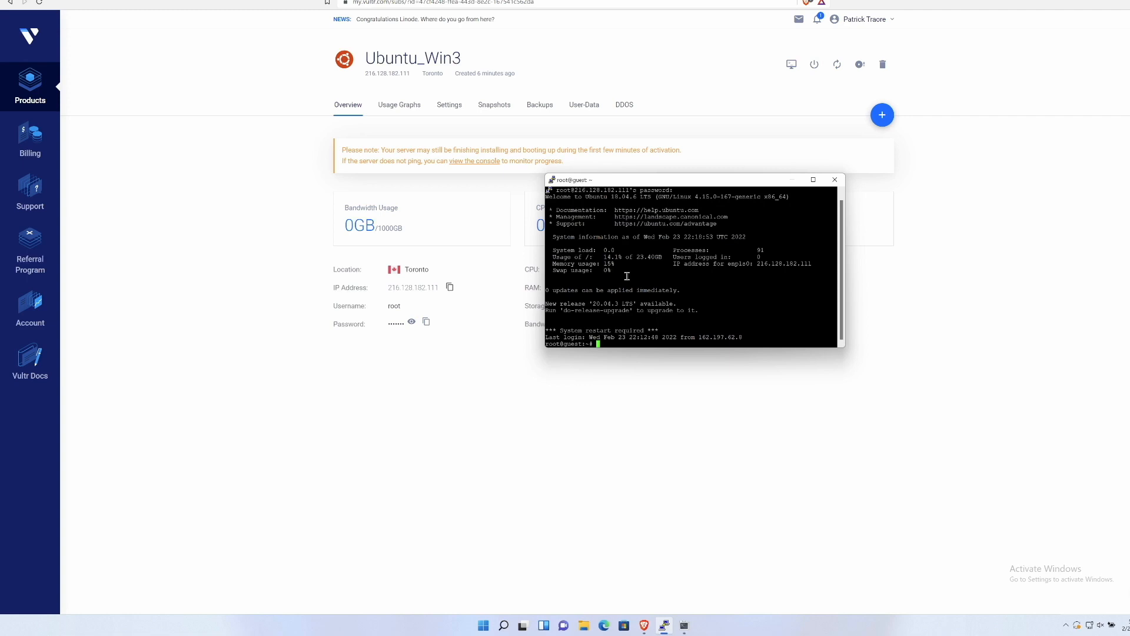
{"action": "mouse_move", "coordinate": [199, 30]}
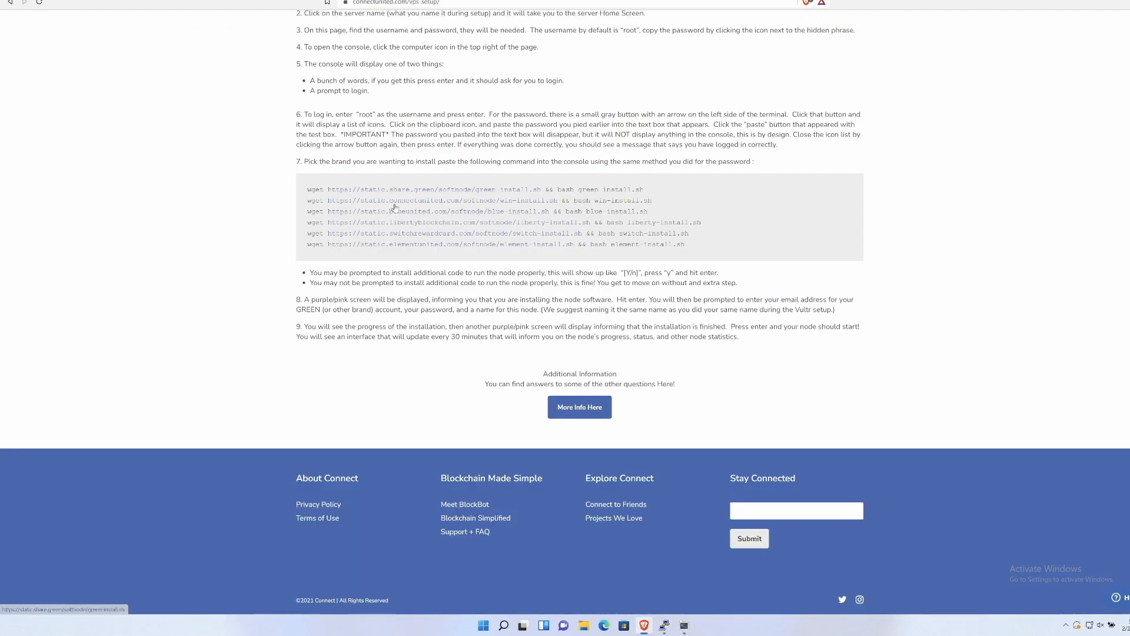
{"action": "mouse_move", "coordinate": [496, 241]}
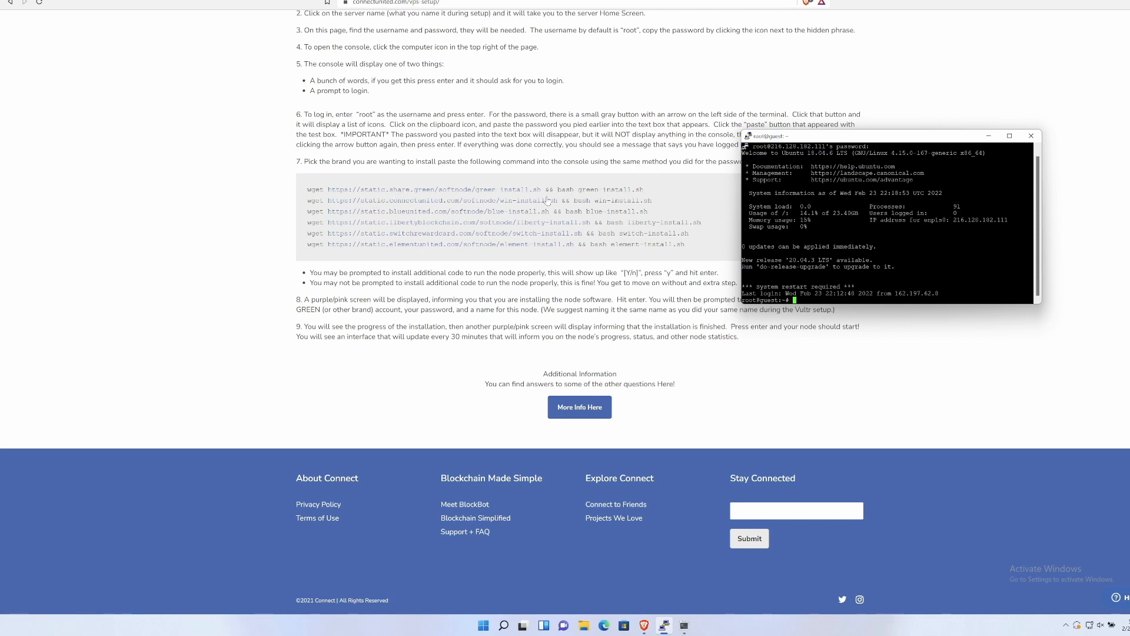
{"action": "mouse_move", "coordinate": [939, 300]}
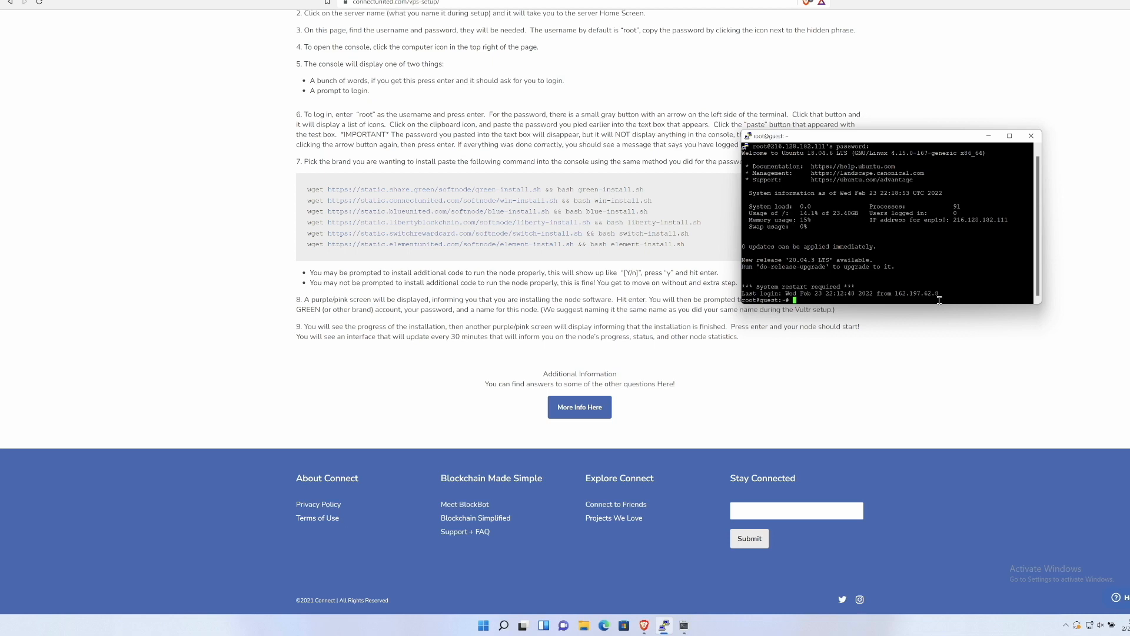
- Download win-install.sh with wget from the softnode URL and run it with bash
{"action": "type", "text": "wget https:// static.connectunited.com"}
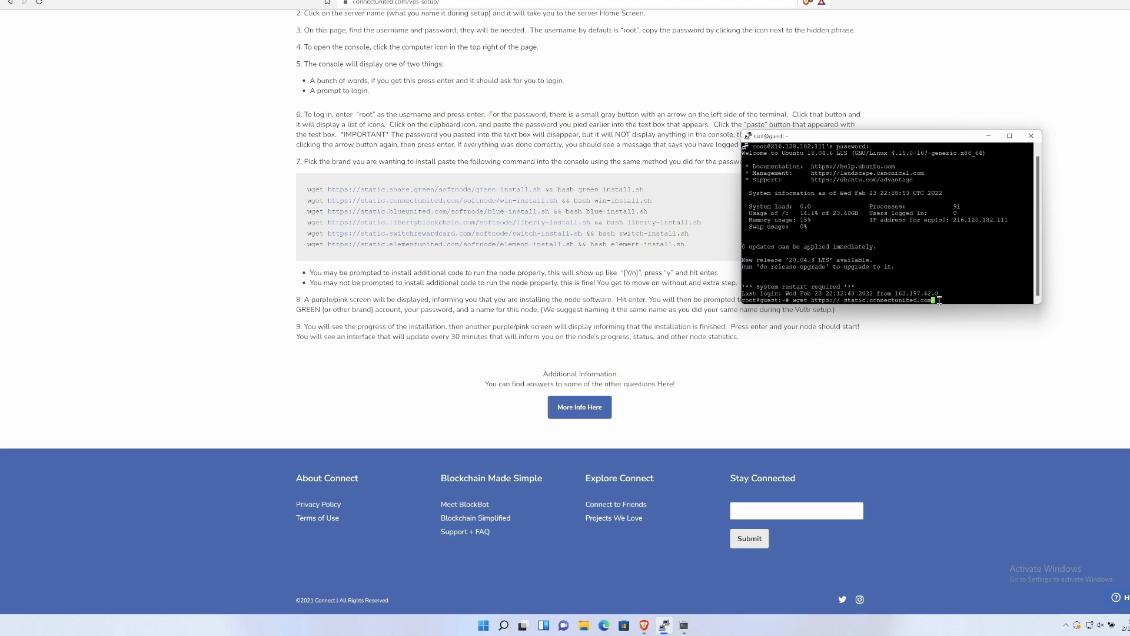
{"action": "type", "text": "softnode"}
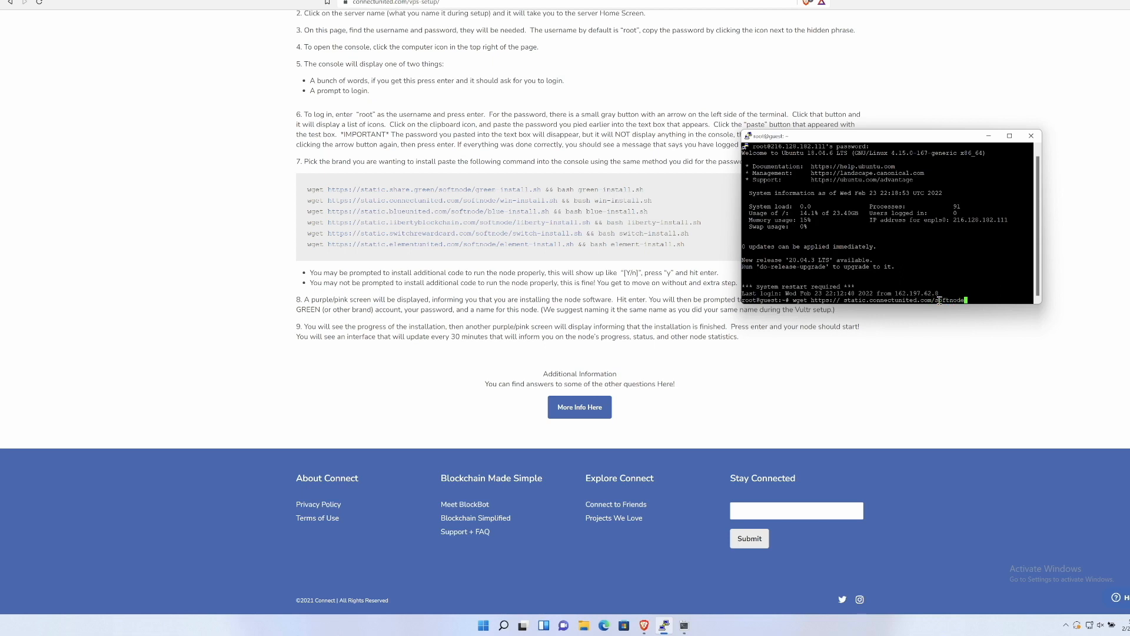
{"action": "type", "text": "win-install.sh"}
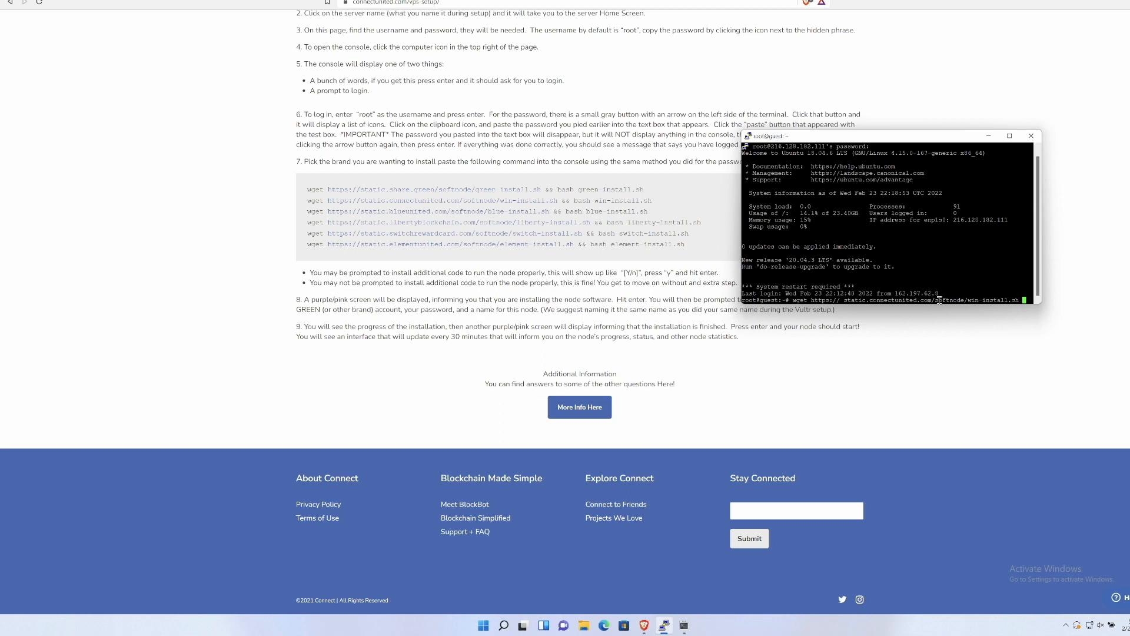
{"action": "type", "text": "bash win"}
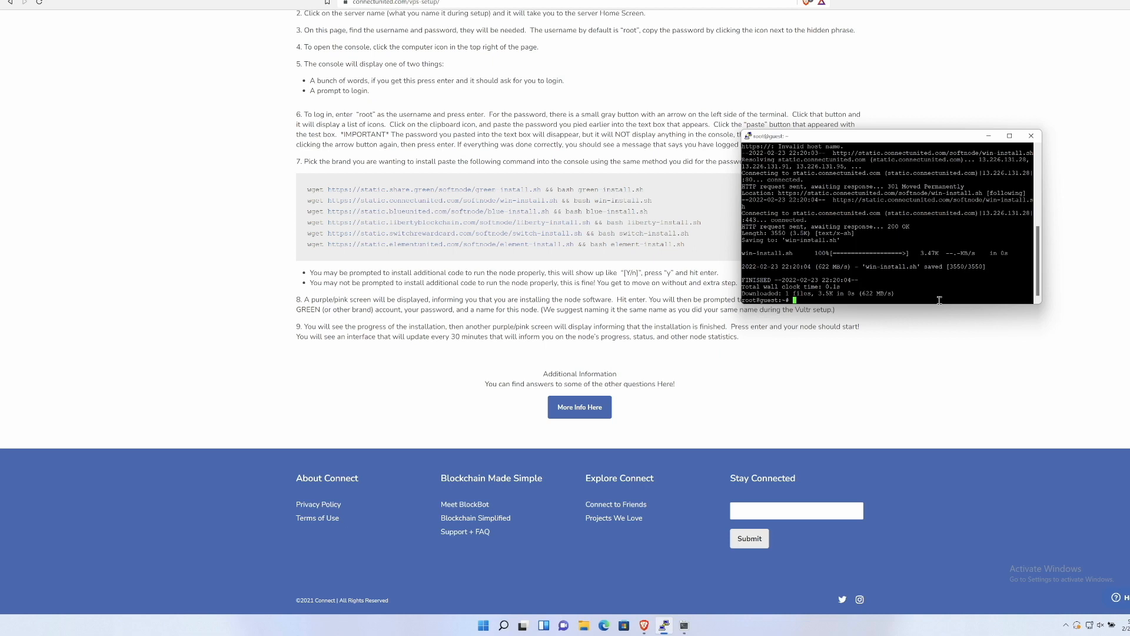
{"action": "type", "text": "bash inst"}
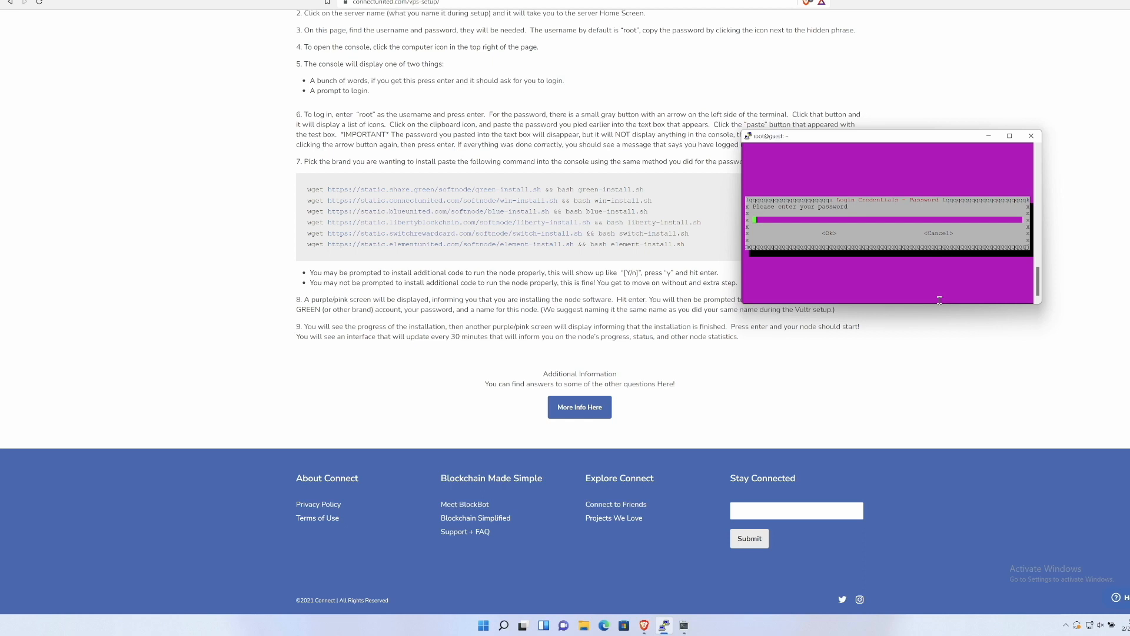
- Give the installer the account password and an Ubuntu_ node name in its setup dialogs
{"action": "type", "text": "password"}
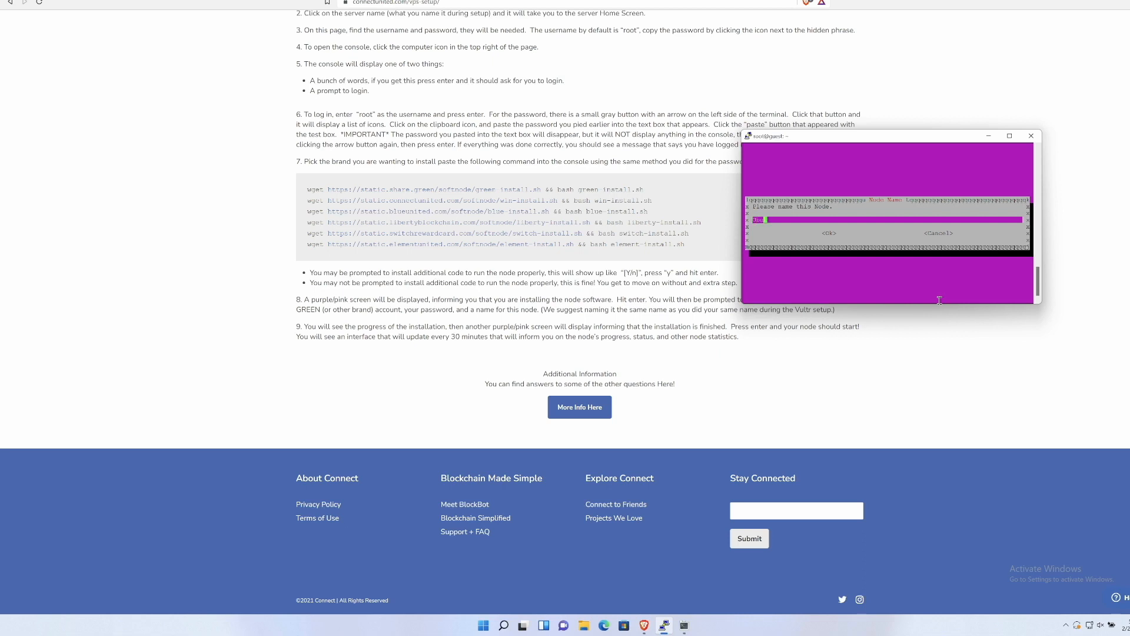
{"action": "type", "text": "Ubuntu_"}
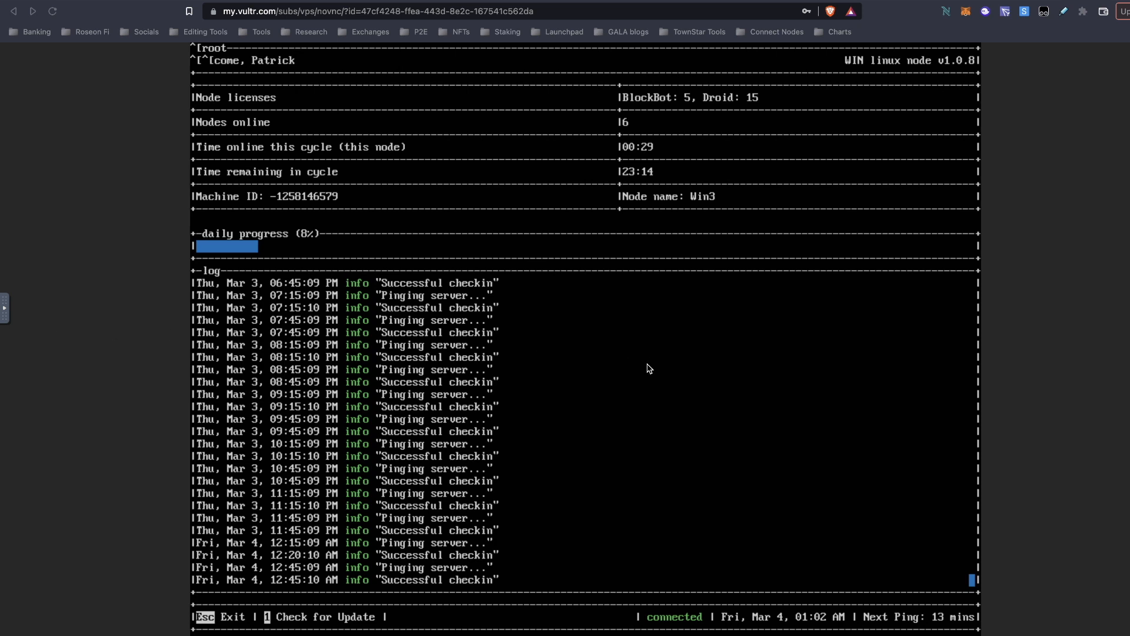
{"action": "mouse_move", "coordinate": [893, 265]}
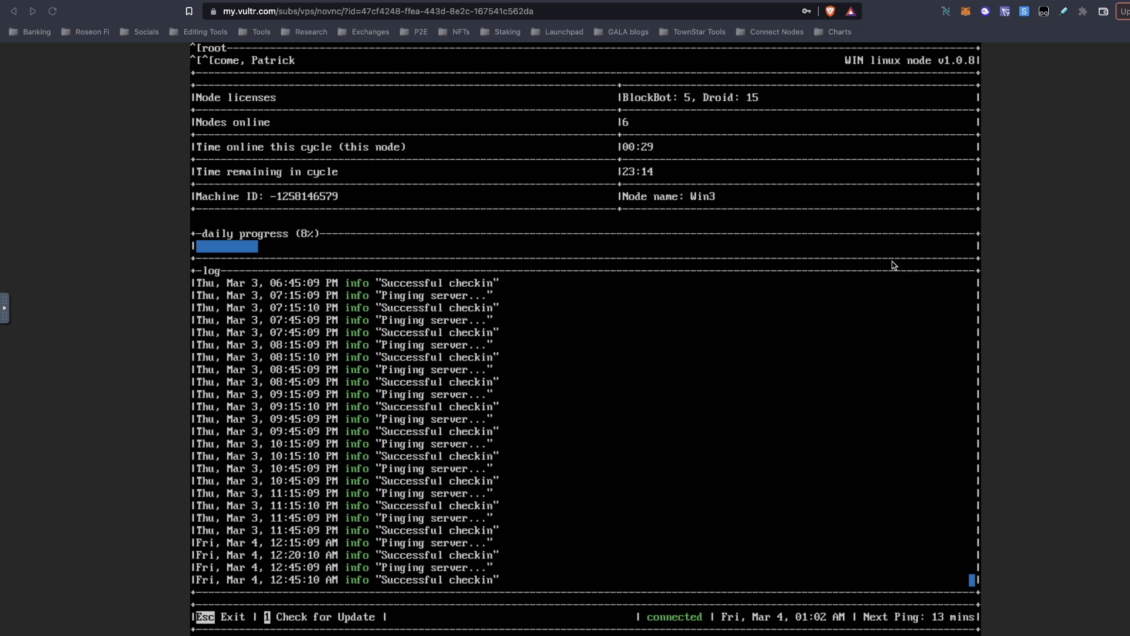
{"action": "mouse_move", "coordinate": [647, 113]}
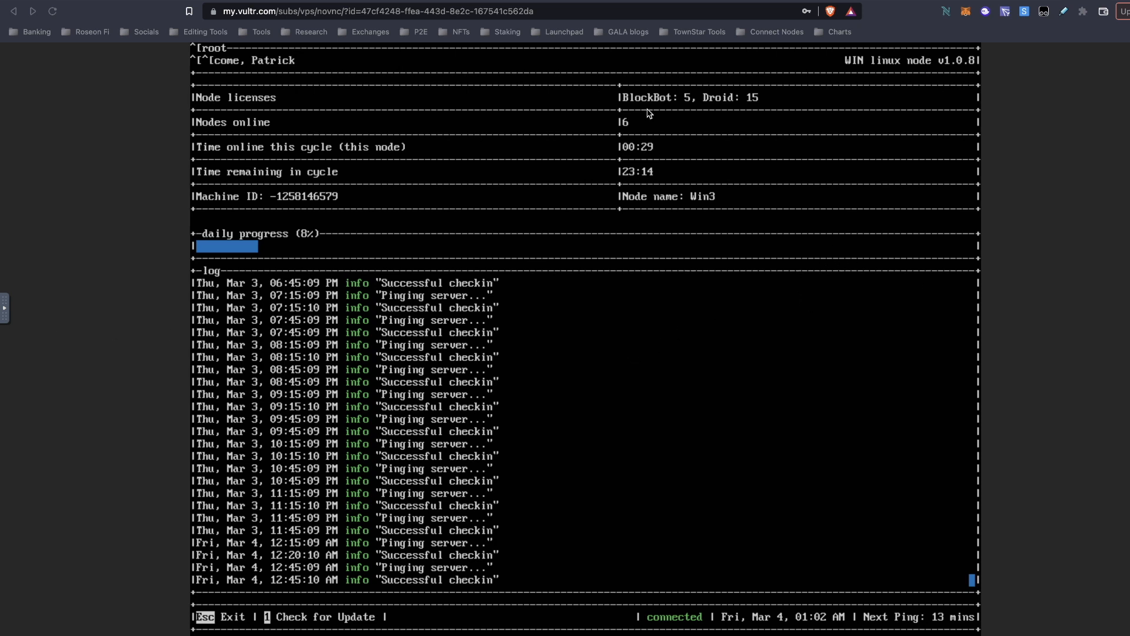
{"action": "mouse_move", "coordinate": [749, 106]}
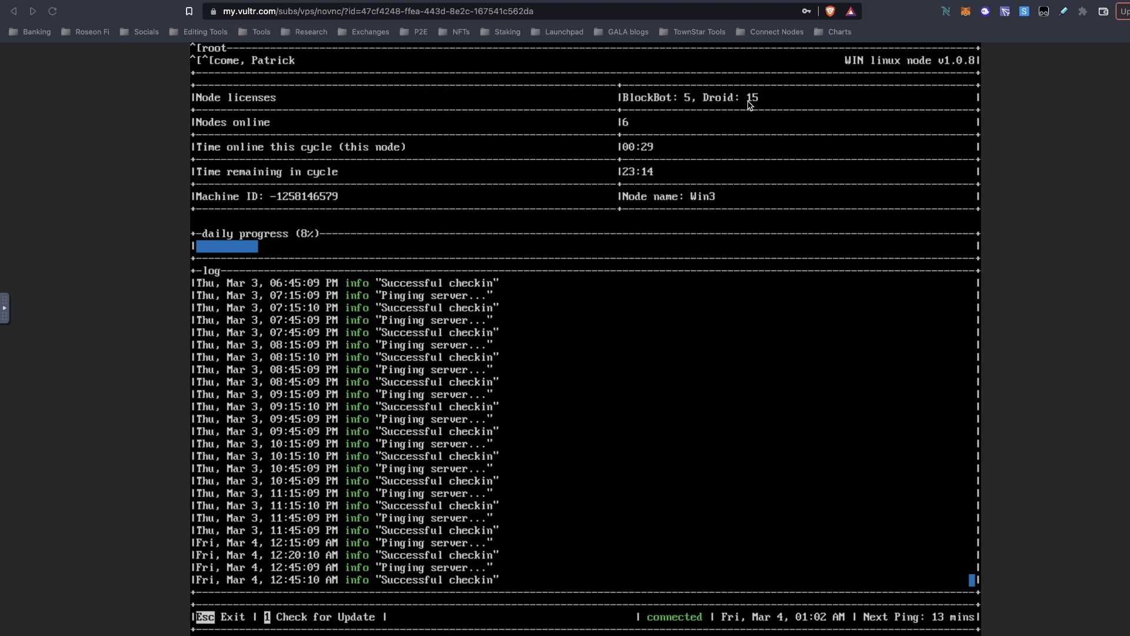
{"action": "mouse_move", "coordinate": [293, 249]}
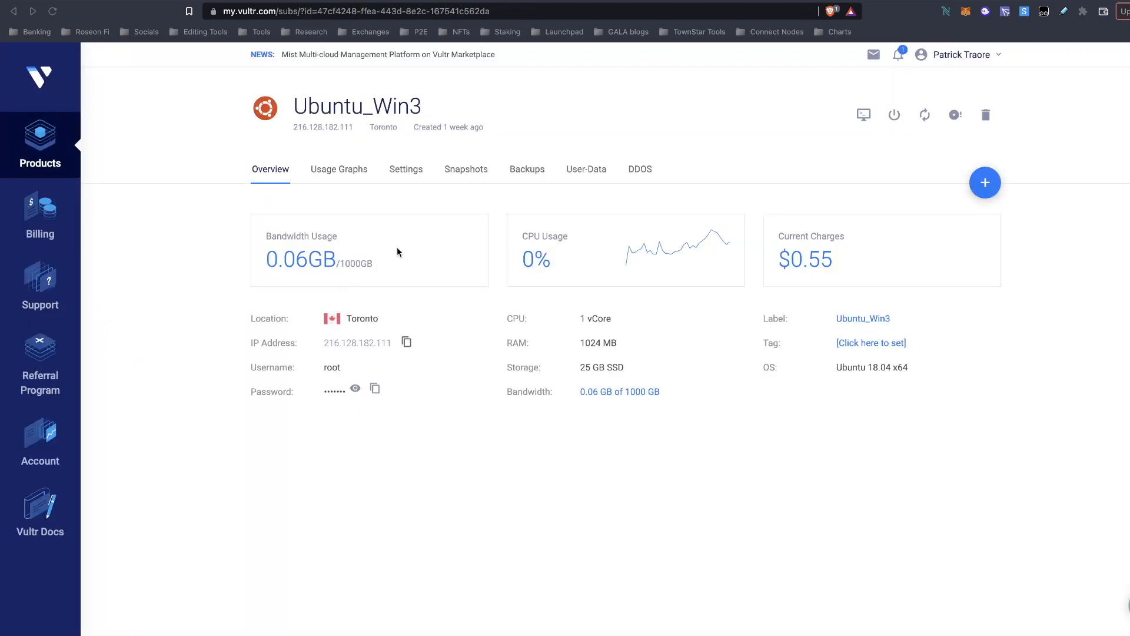
{"action": "mouse_move", "coordinate": [492, 200]}
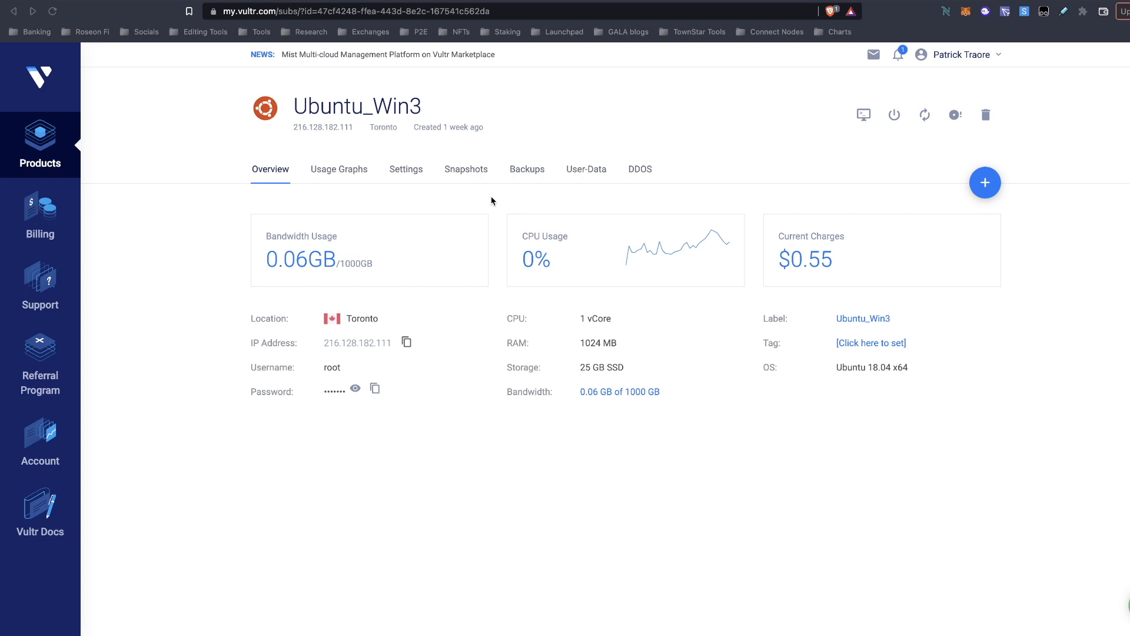
{"action": "mouse_move", "coordinate": [534, 205]}
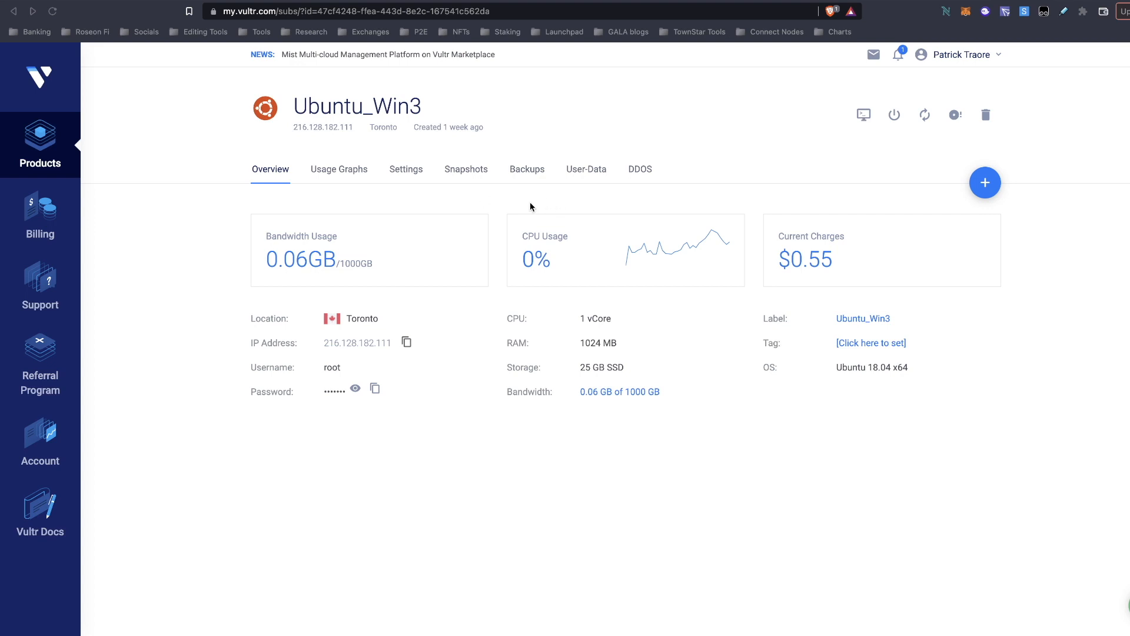
{"action": "mouse_move", "coordinate": [502, 200]}
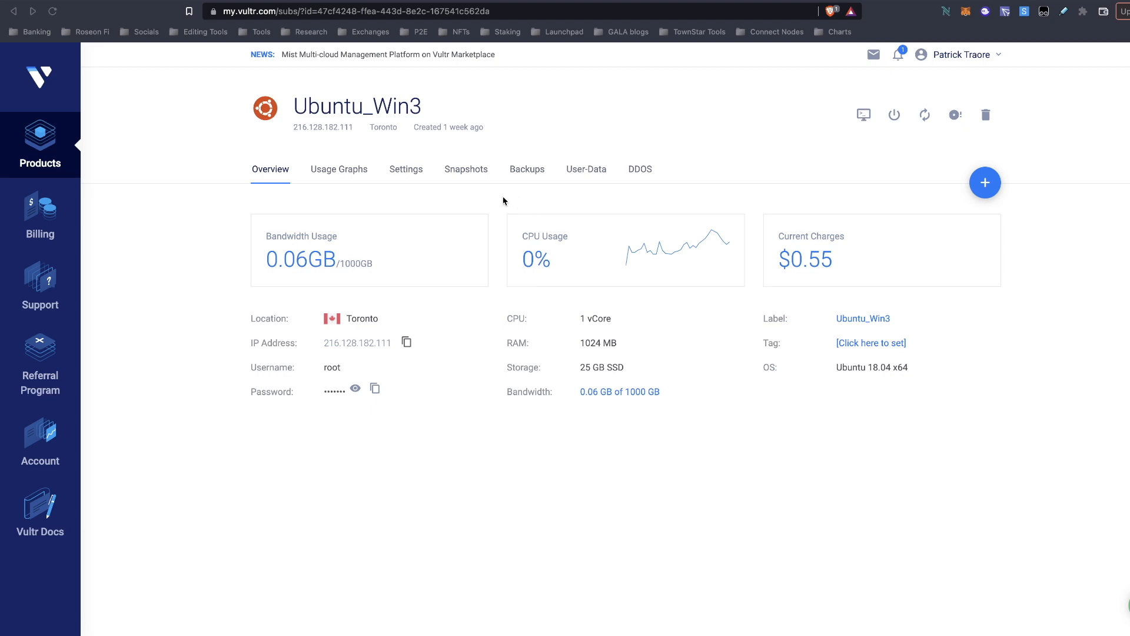
{"action": "mouse_move", "coordinate": [495, 239]}
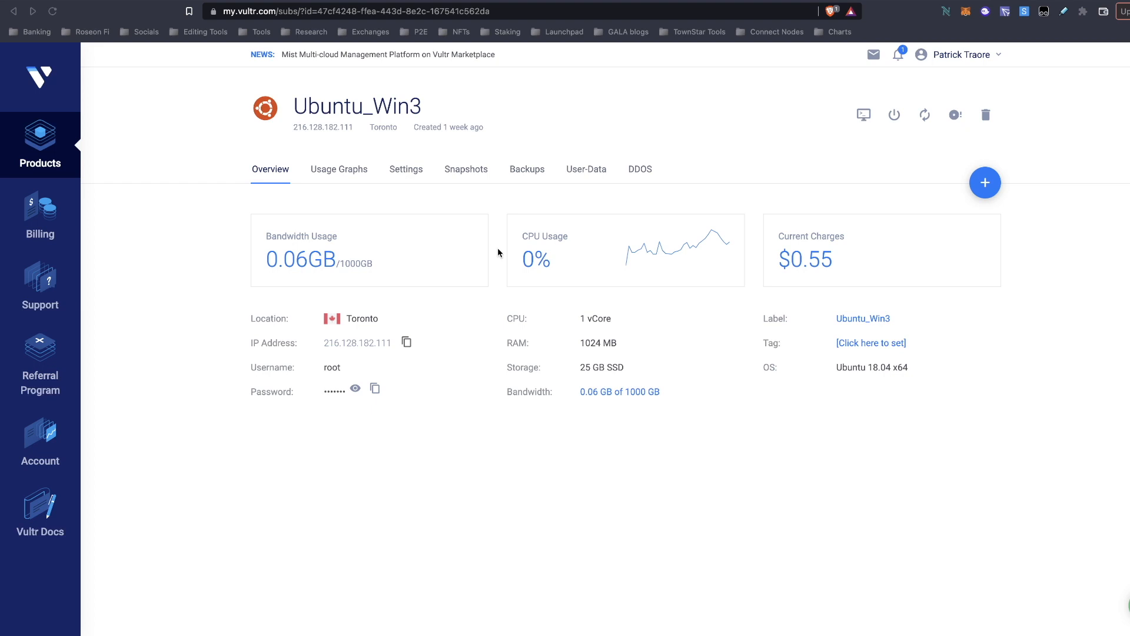
{"action": "mouse_move", "coordinate": [492, 249]}
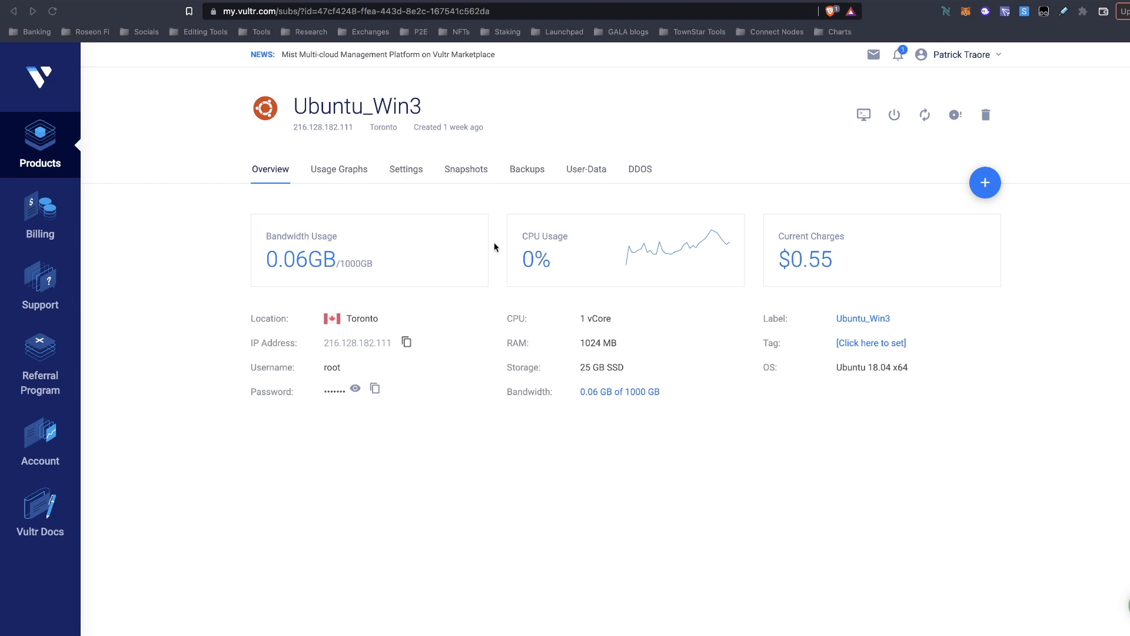
{"action": "mouse_move", "coordinate": [451, 241]}
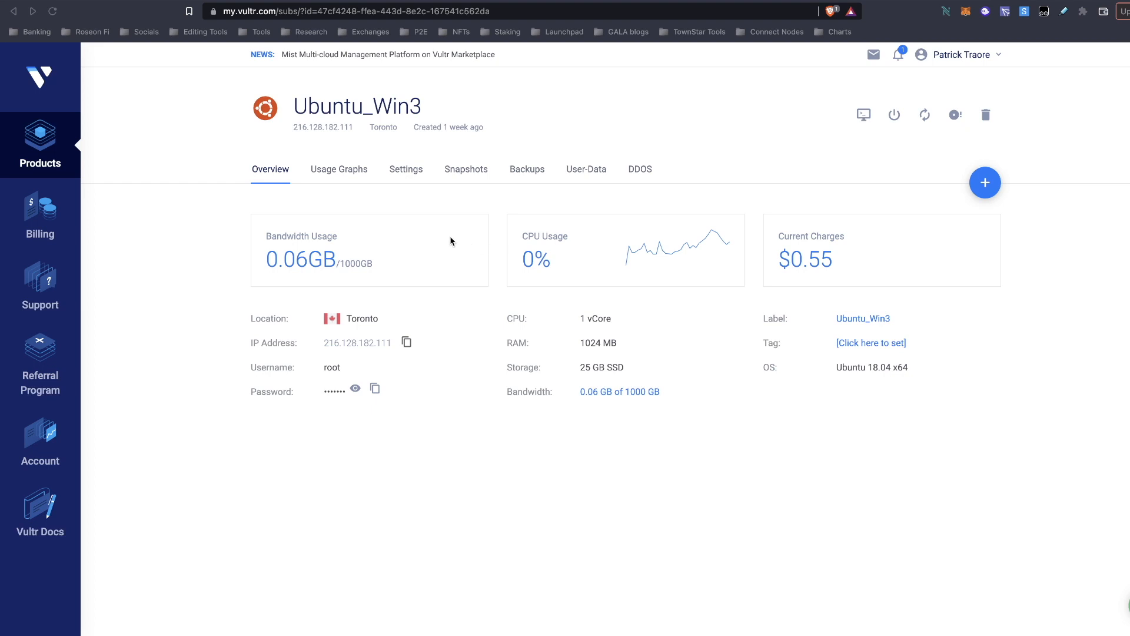